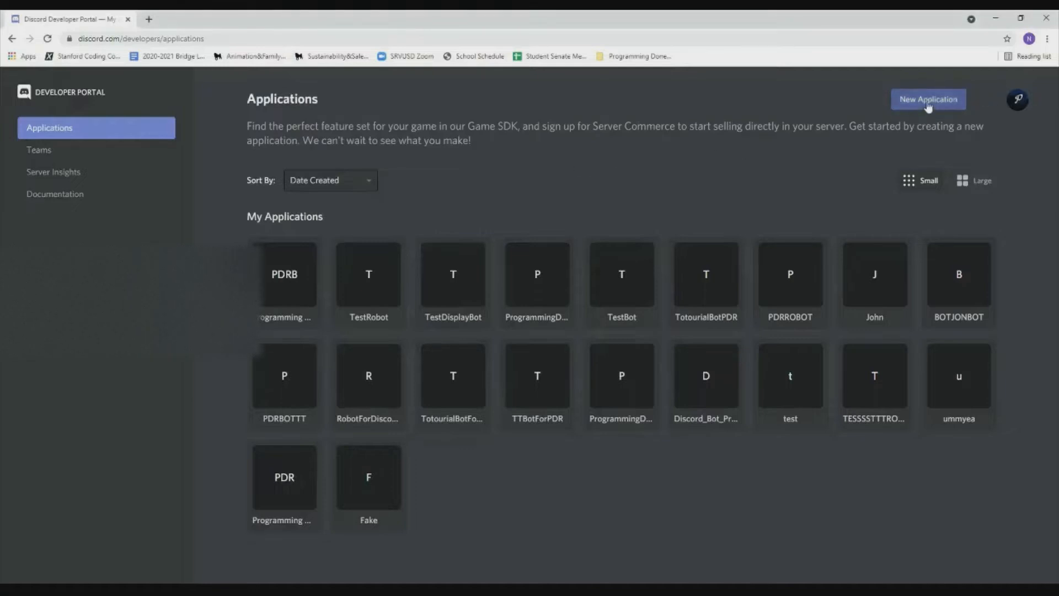
Create a new application named 'Programming Done Right' from the New Application dialog
click(928, 99)
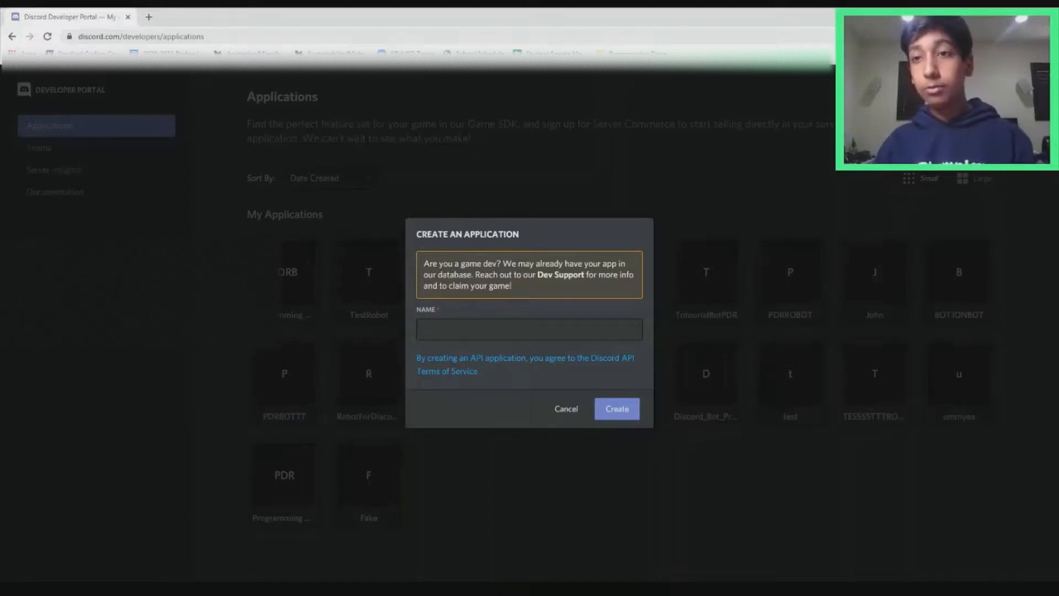
click(528, 330)
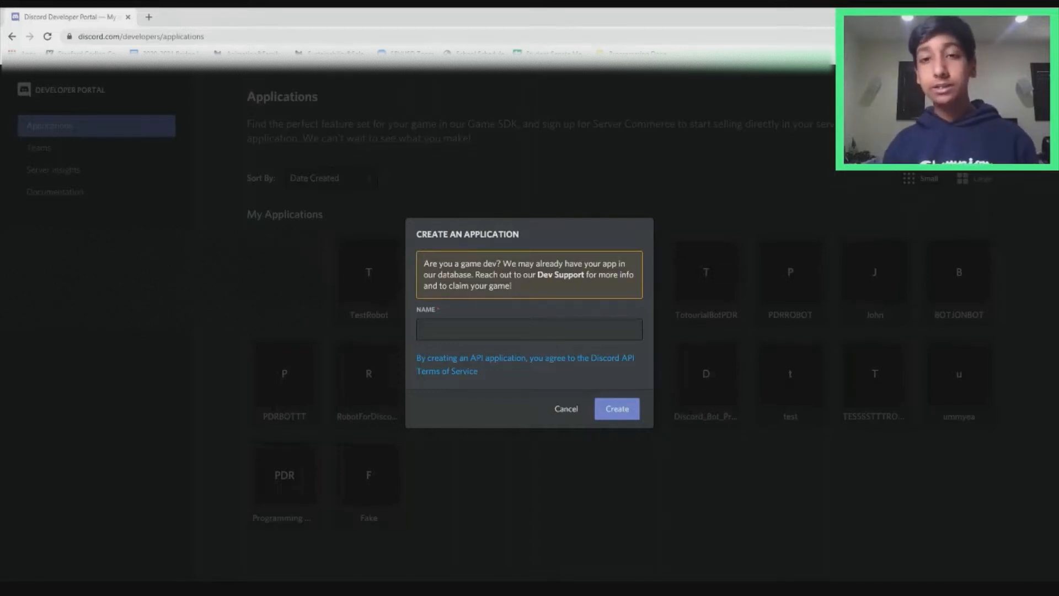
click(529, 329)
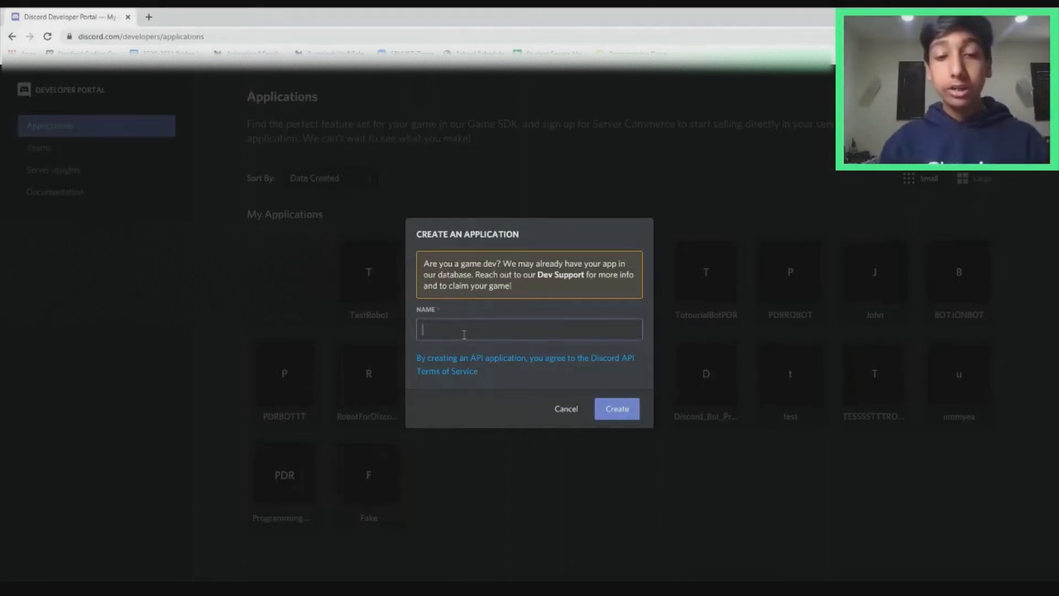
text(Programming Done Right)
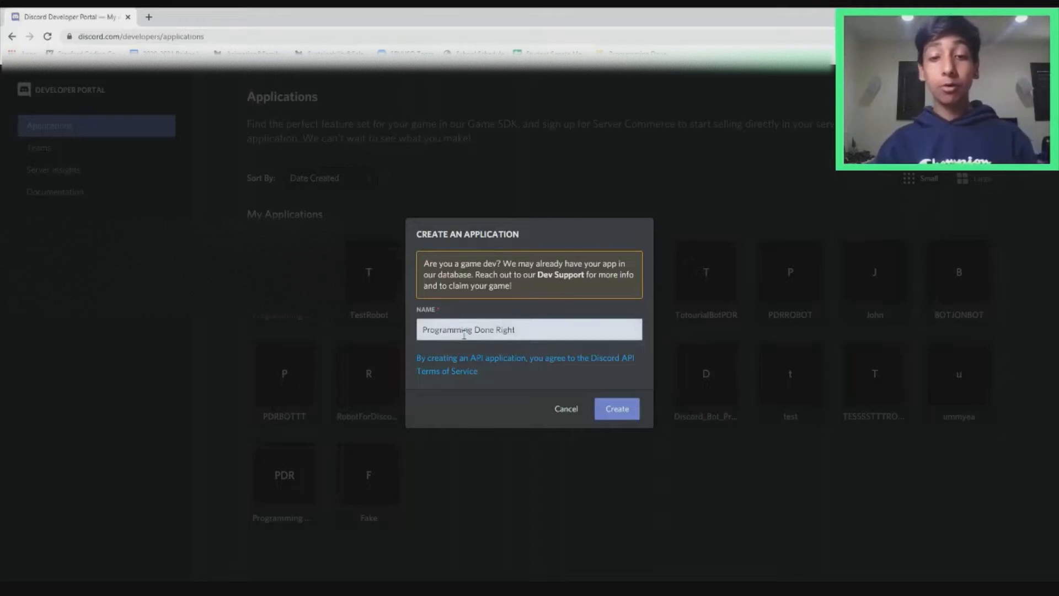
click(616, 408)
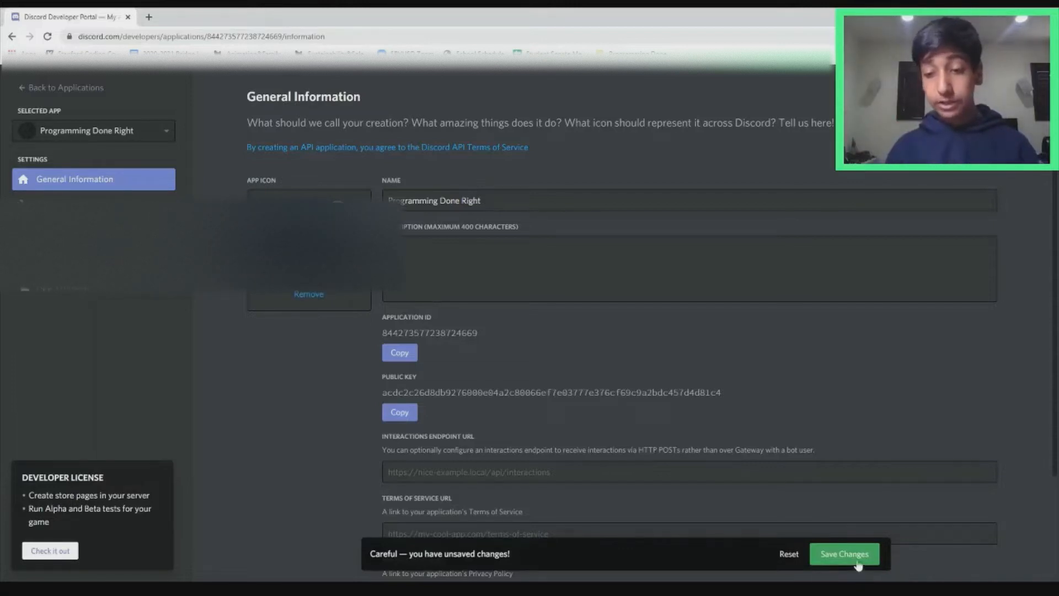
Add a bot user to the application from its Bot settings and confirm with 'Yes, do it!'
click(844, 554)
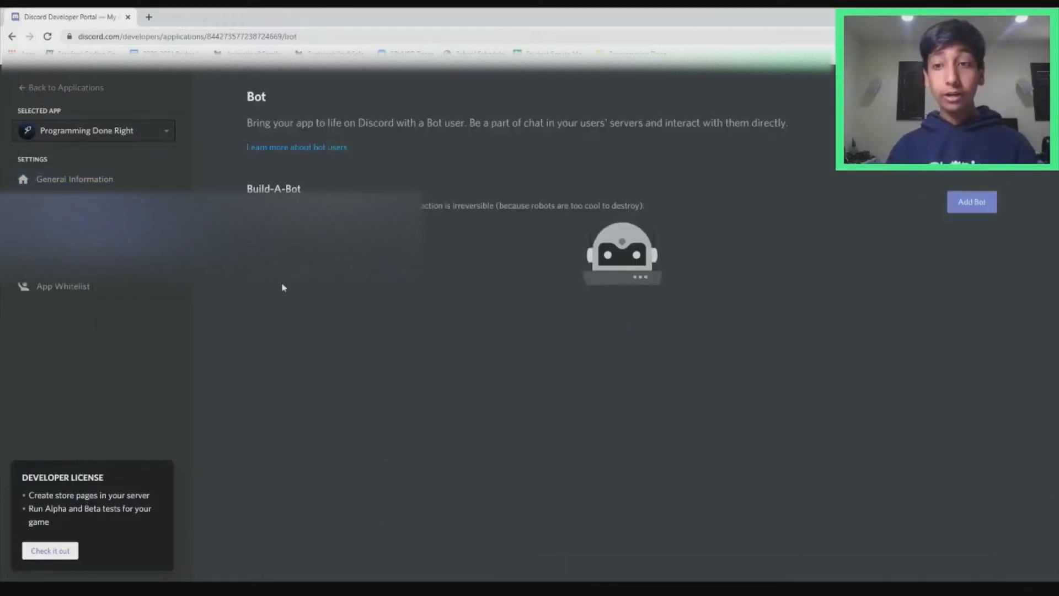
click(971, 201)
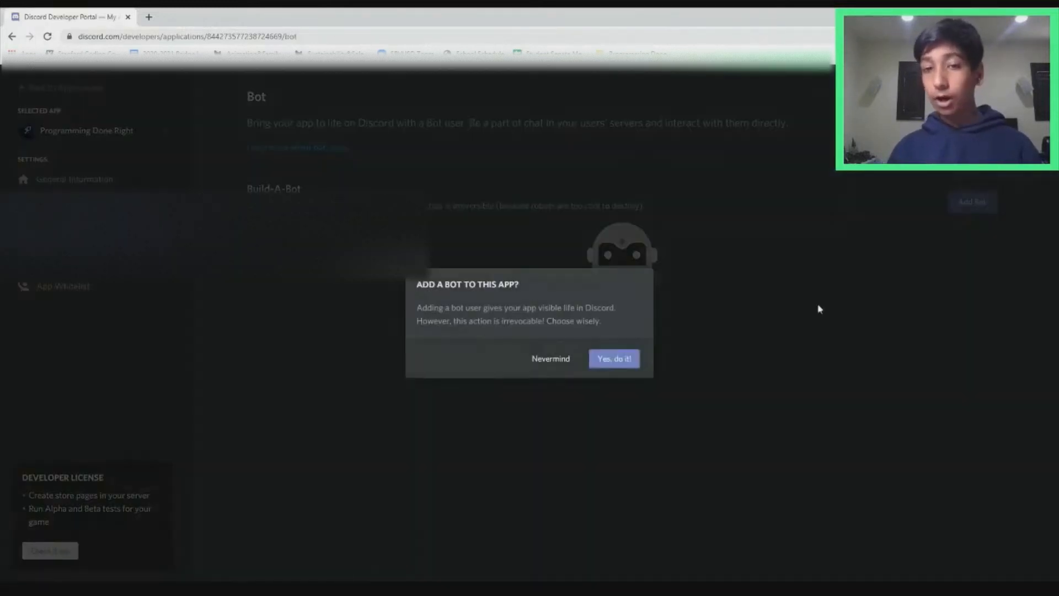
click(613, 358)
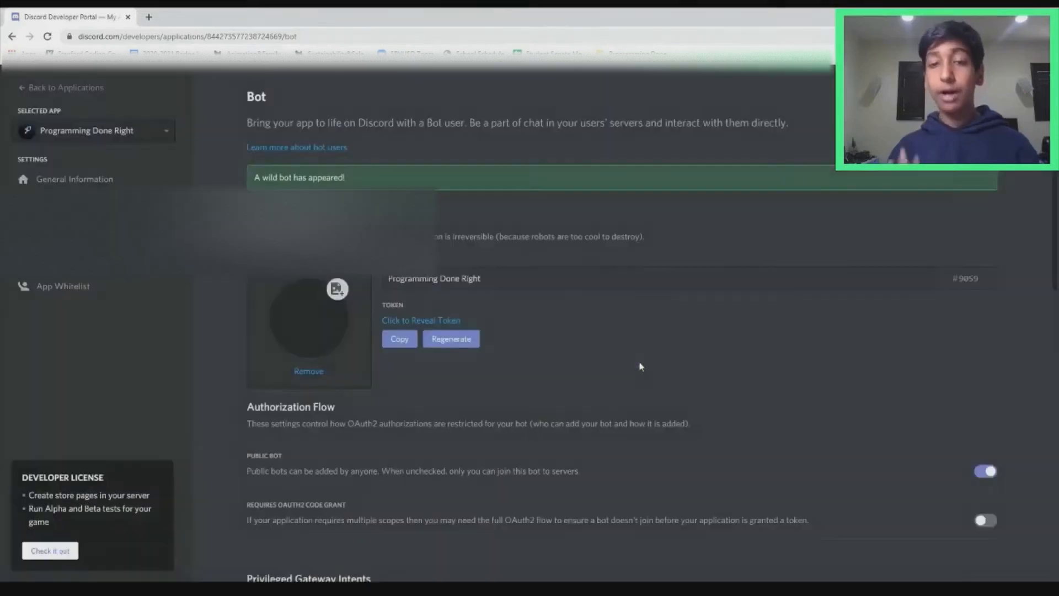
scroll(down, 3)
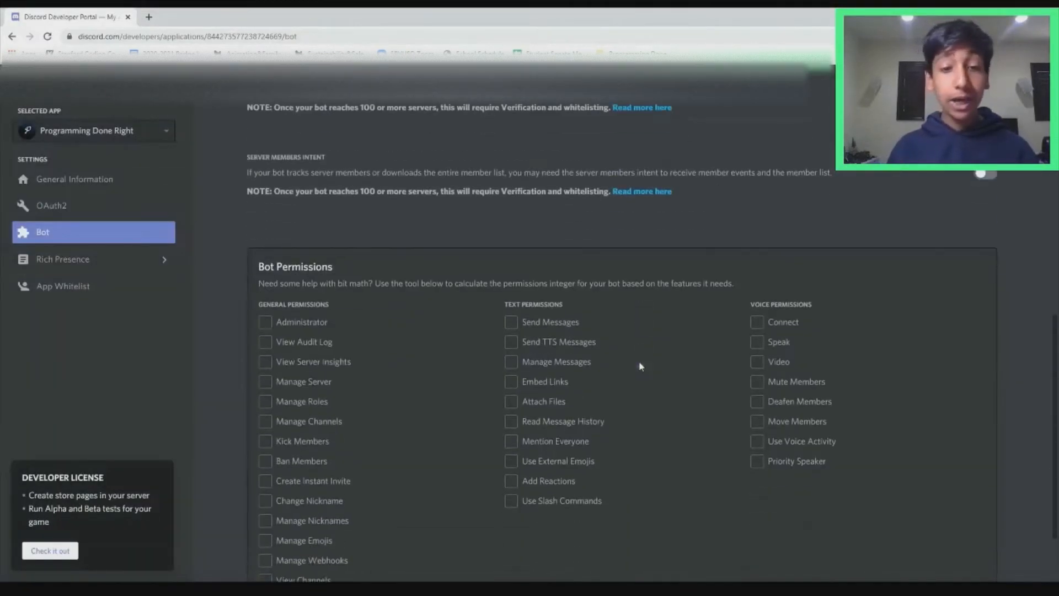
scroll(up, 3)
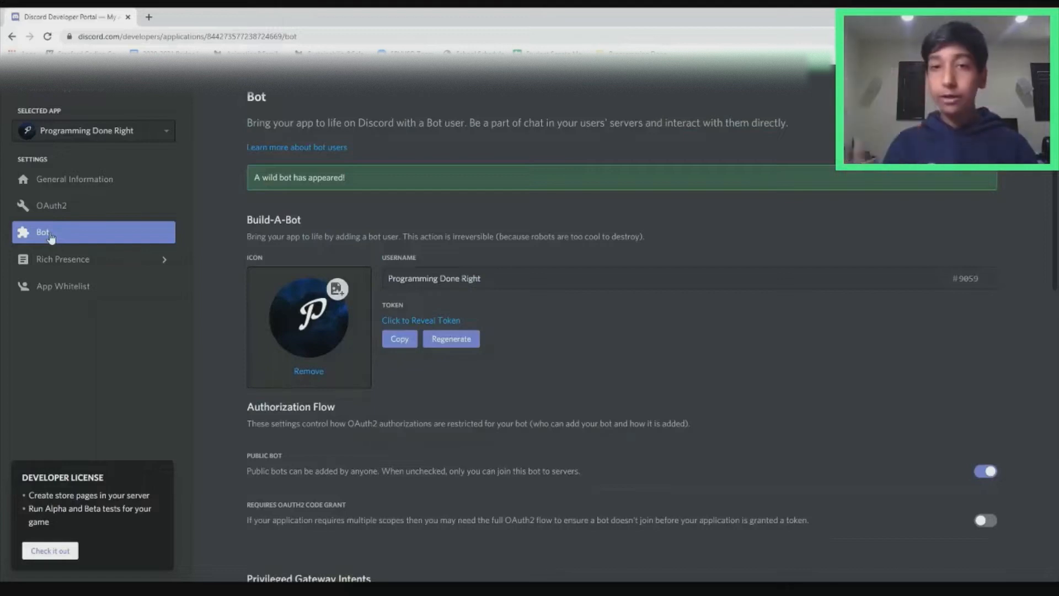
mouse_move(144, 209)
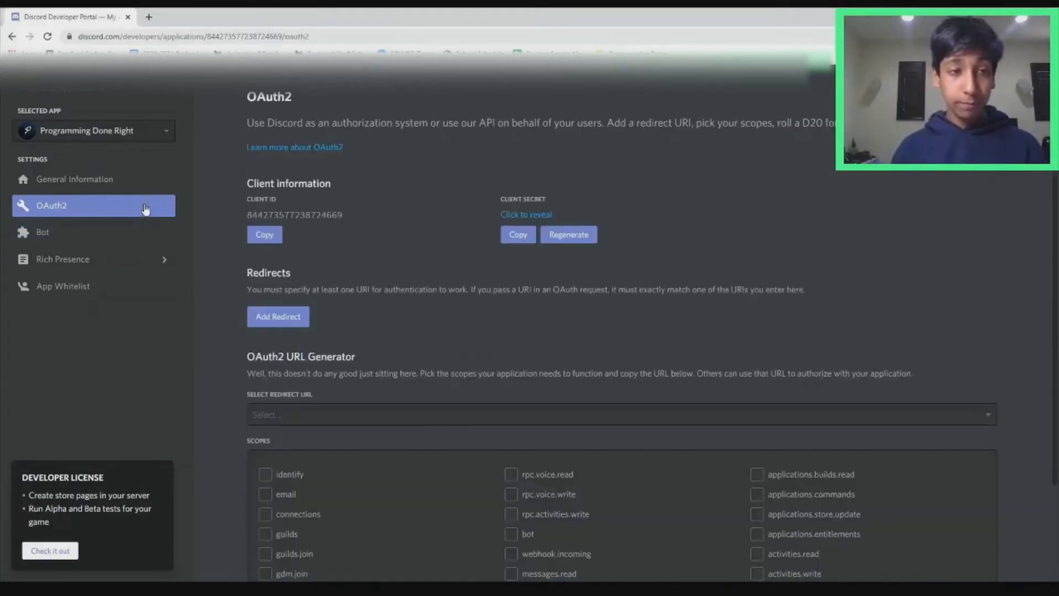
Tick the bot scope in the URL Generator and allow sending messages and slash commands
scroll(down, 3)
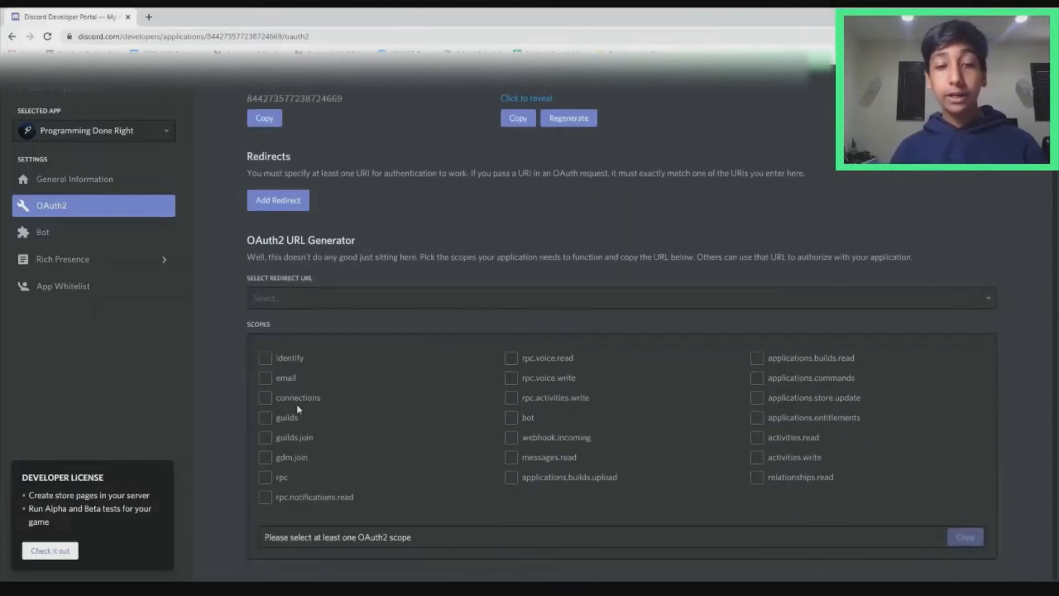
click(511, 417)
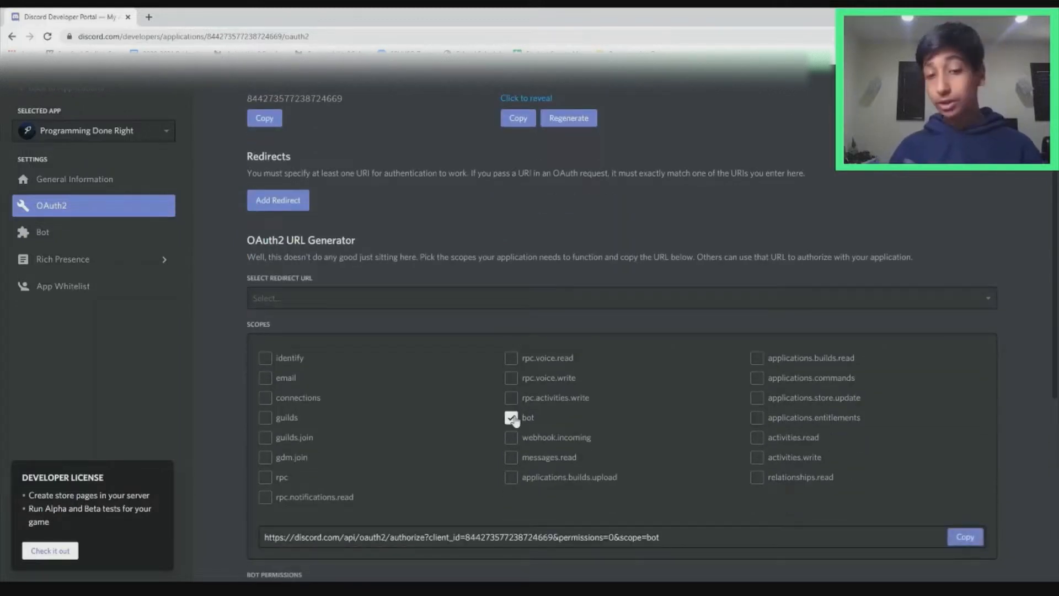
scroll(down, 3)
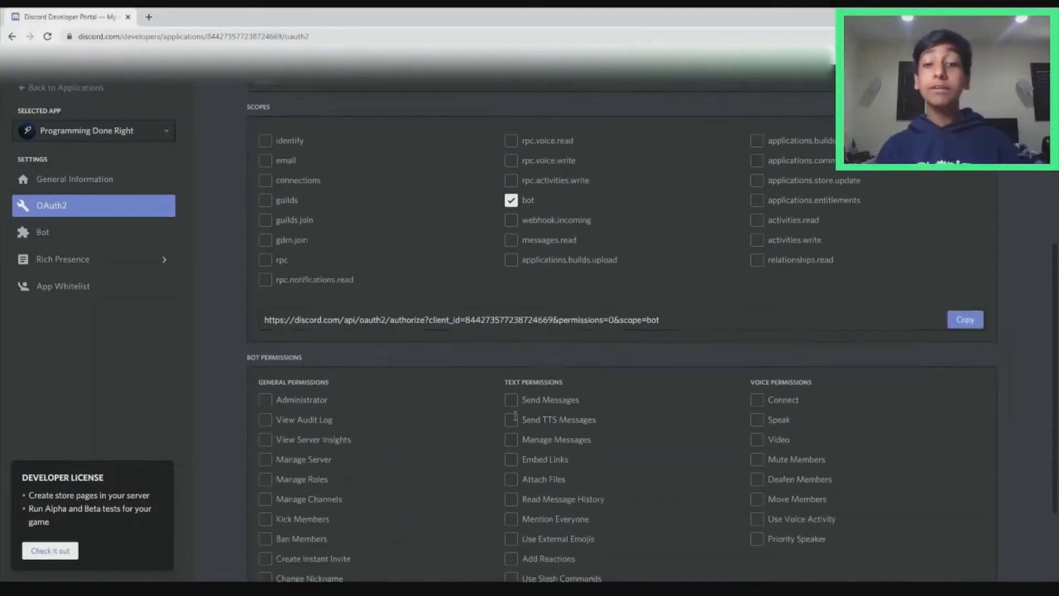
scroll(down, 3)
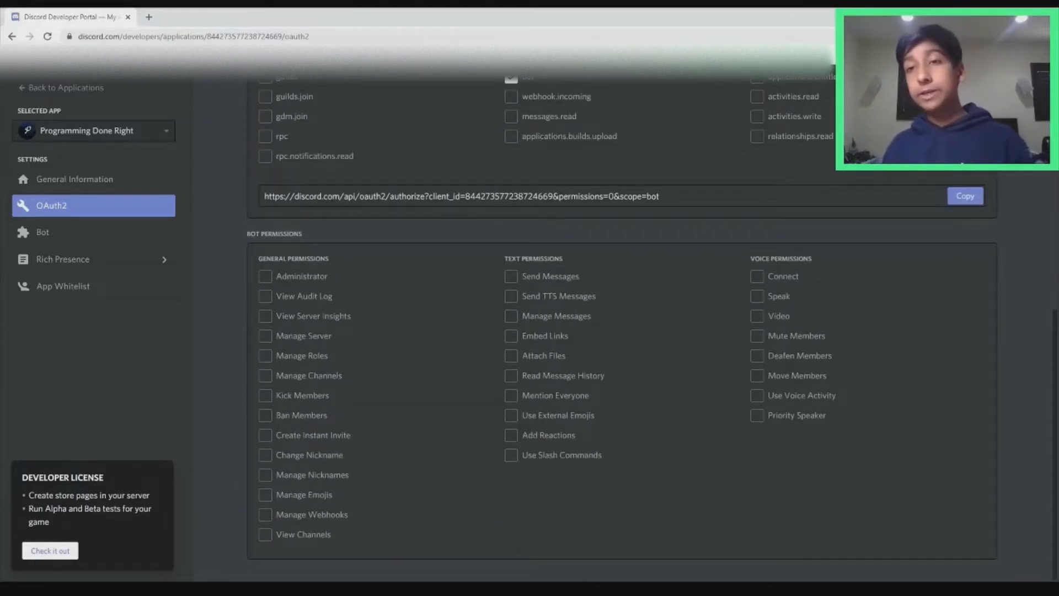
click(511, 276)
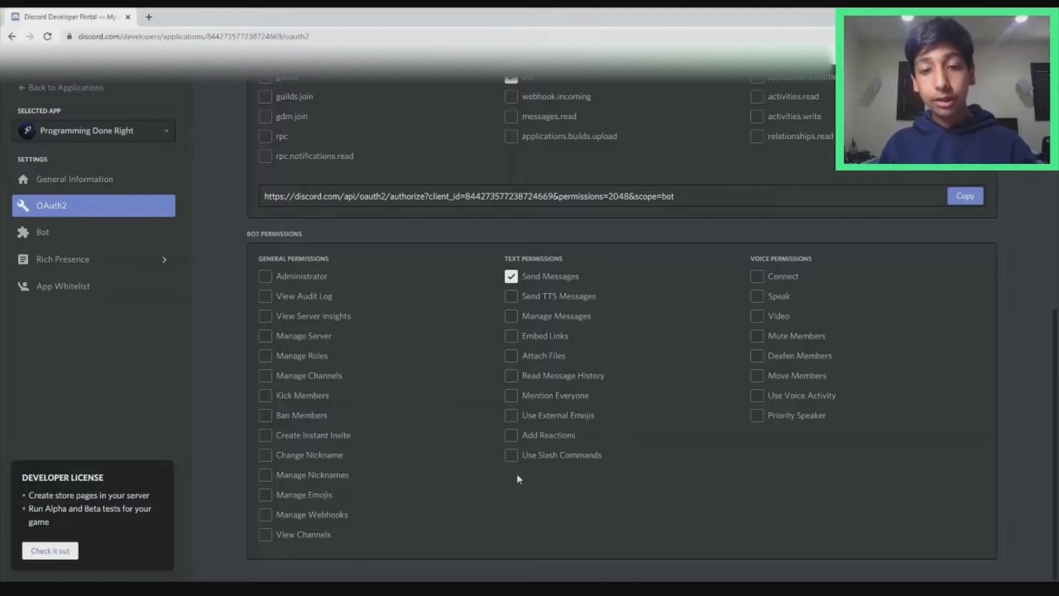
click(511, 455)
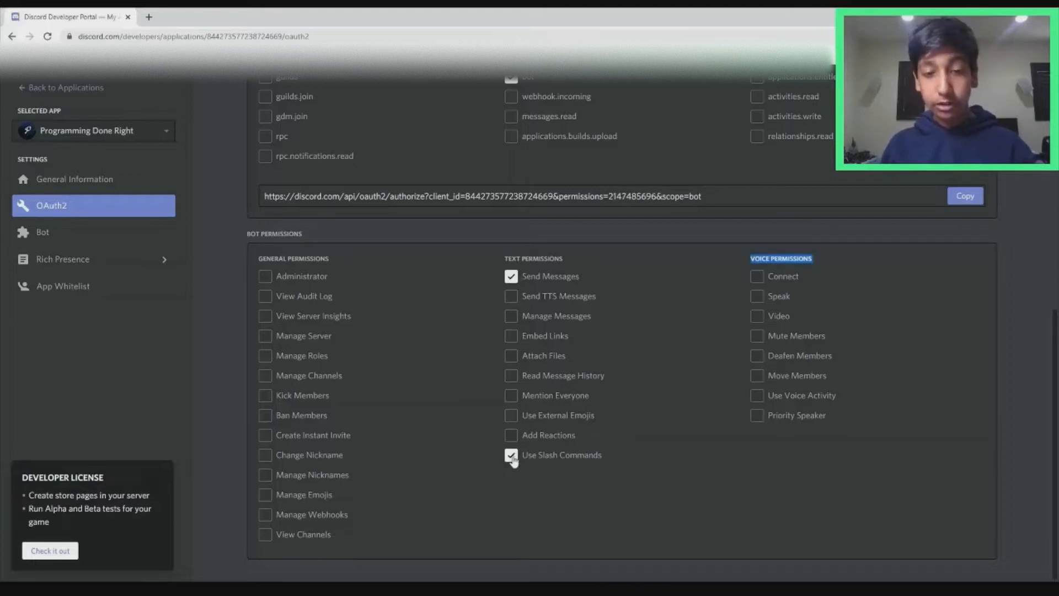
mouse_move(495, 421)
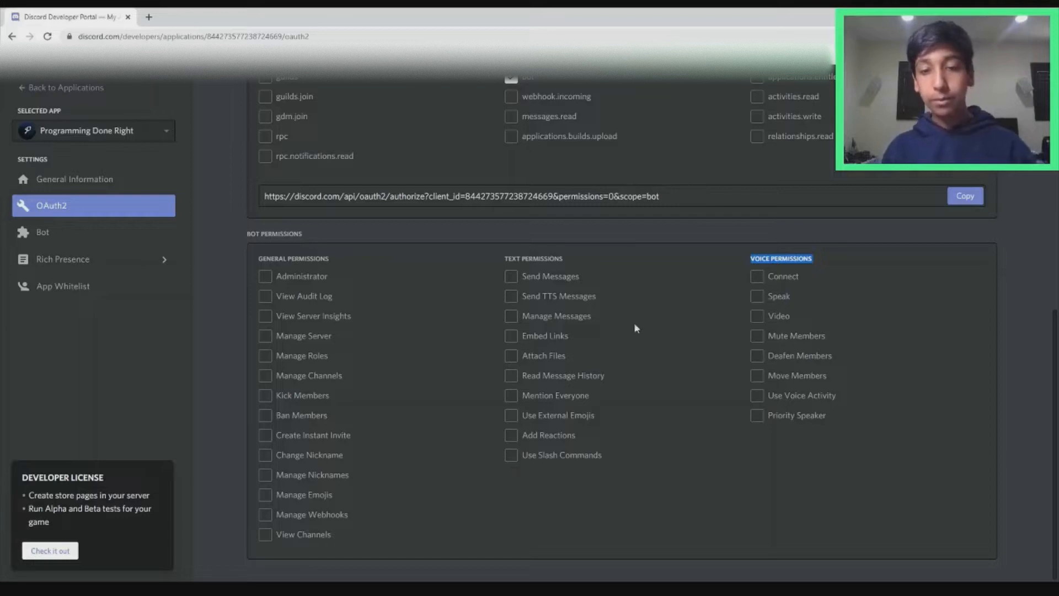
Grant the Administrator permission and copy the generated invite link
click(265, 276)
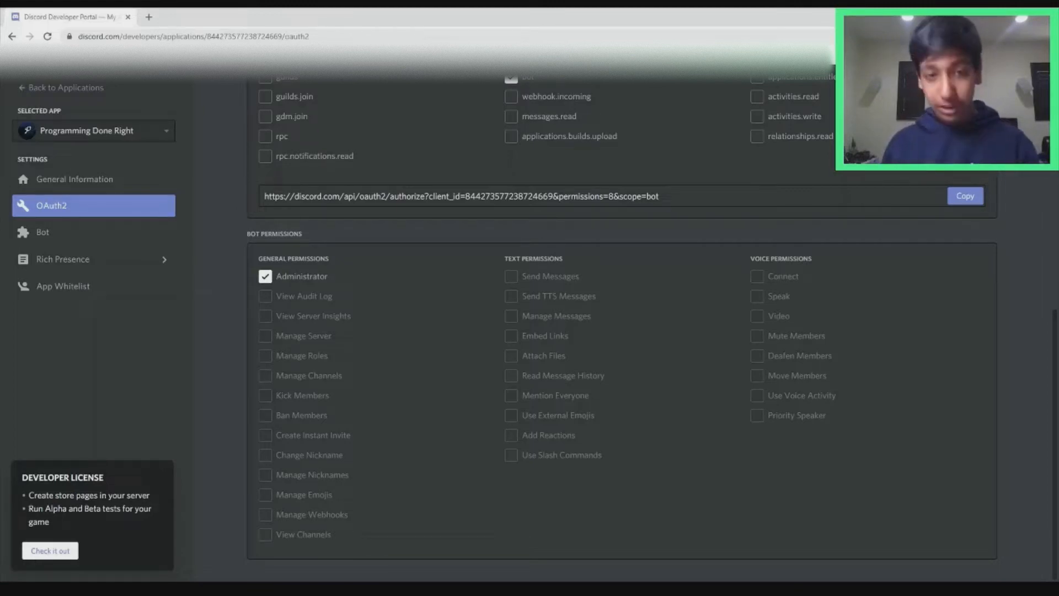
scroll(up, 3)
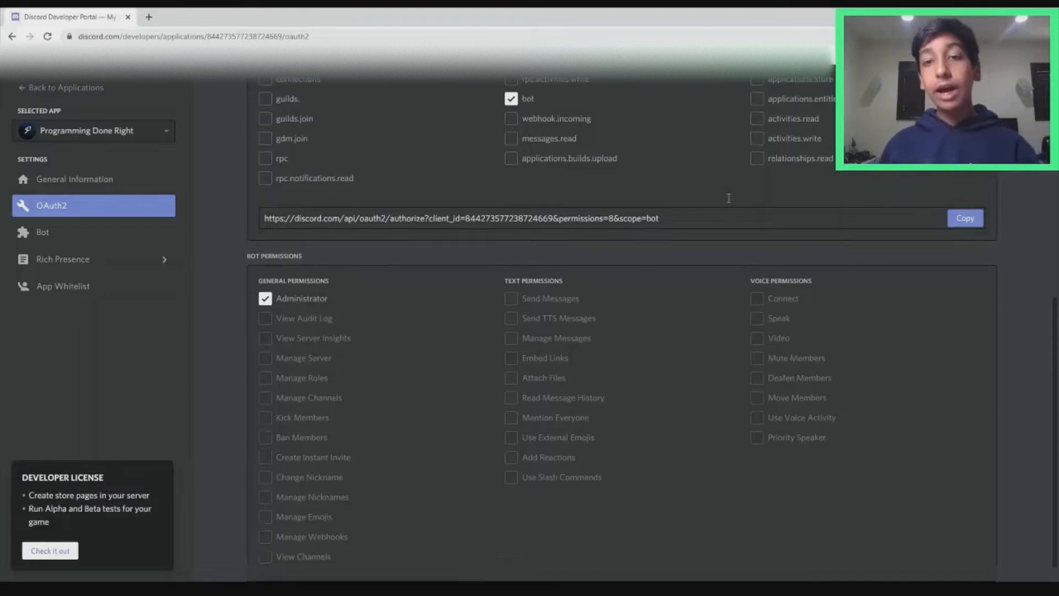
scroll(up, 3)
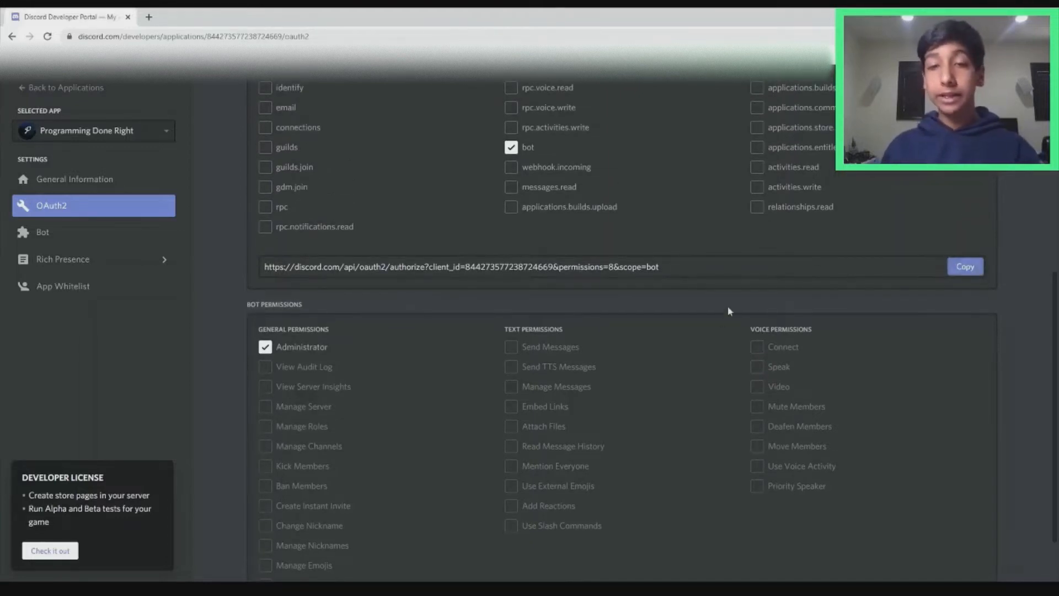
click(964, 266)
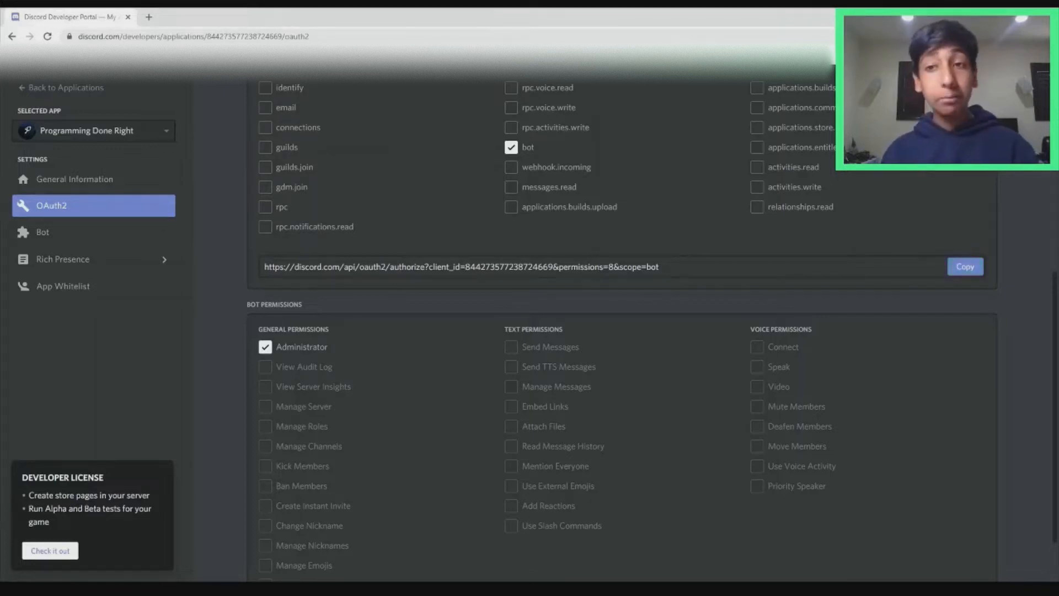
Open the invite link in a new tab and choose the Programming Done Right server, then continue
click(280, 16)
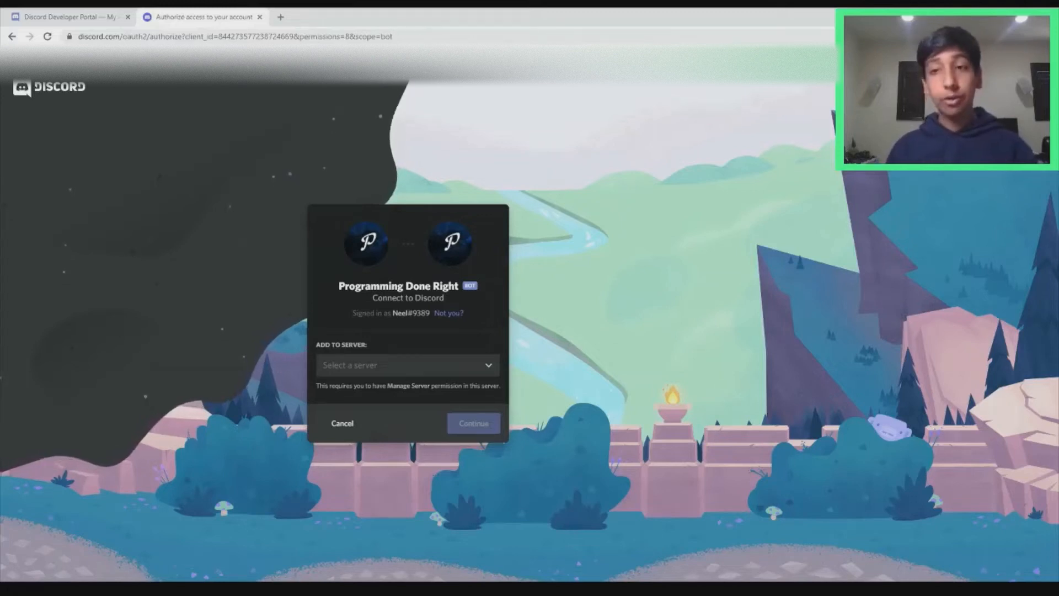
mouse_move(396, 365)
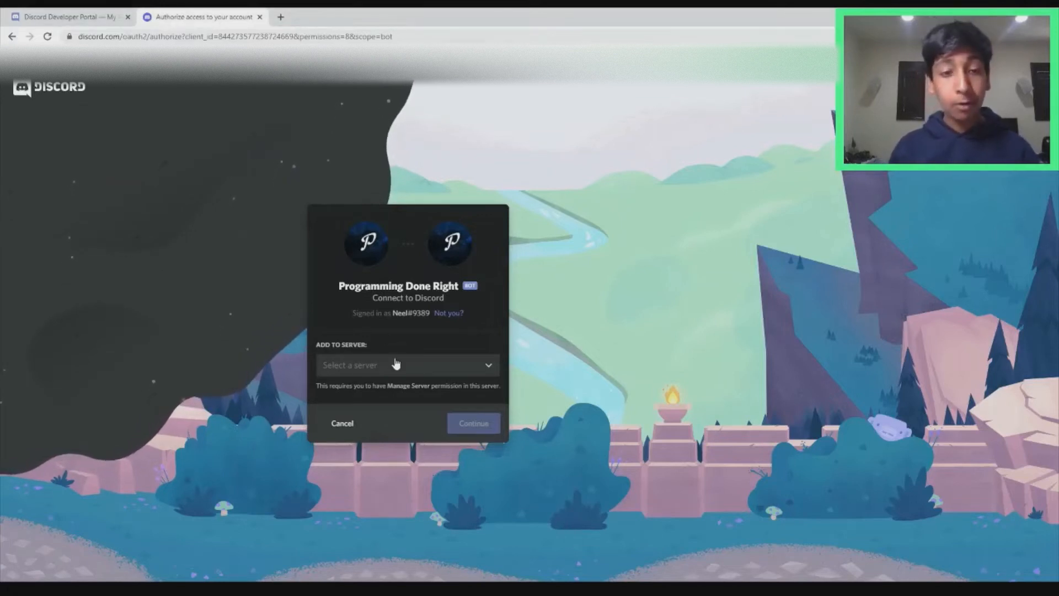
click(405, 365)
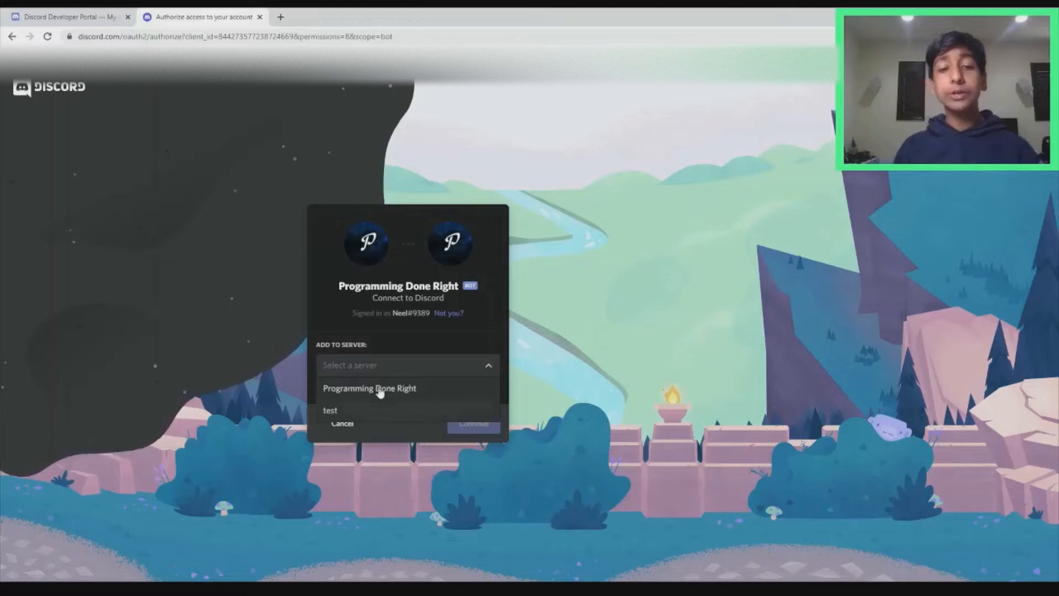
click(370, 387)
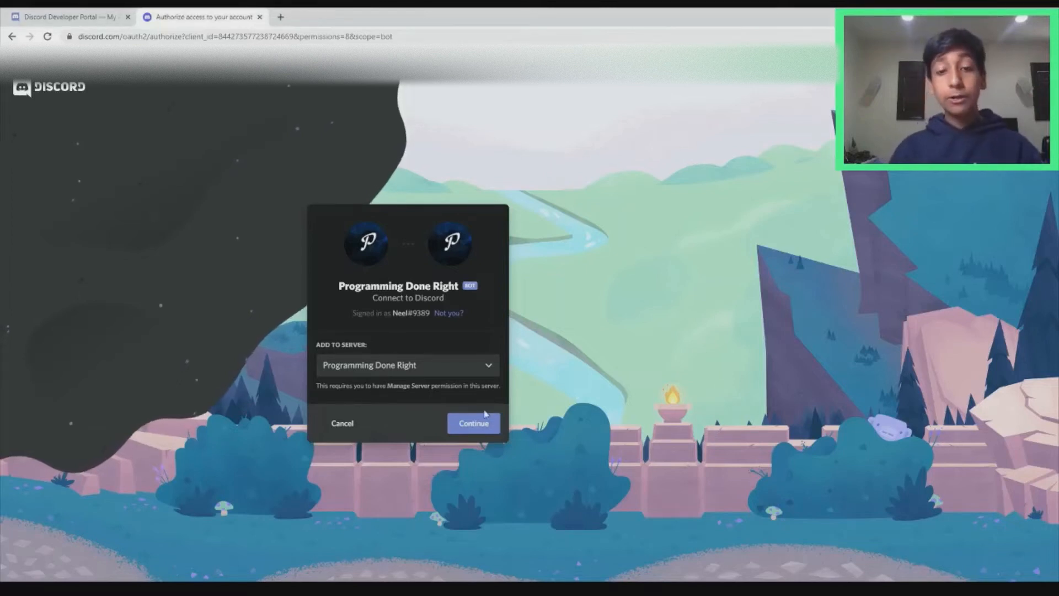
click(473, 423)
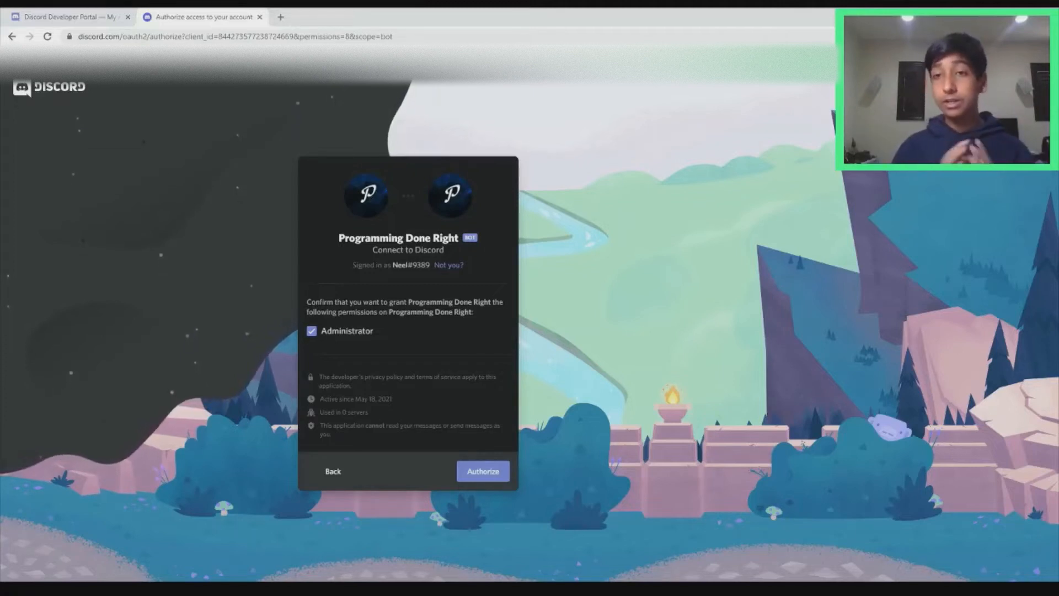
Authorize the bot with Administrator, pass the 'I am human' check, and close the tab
click(482, 471)
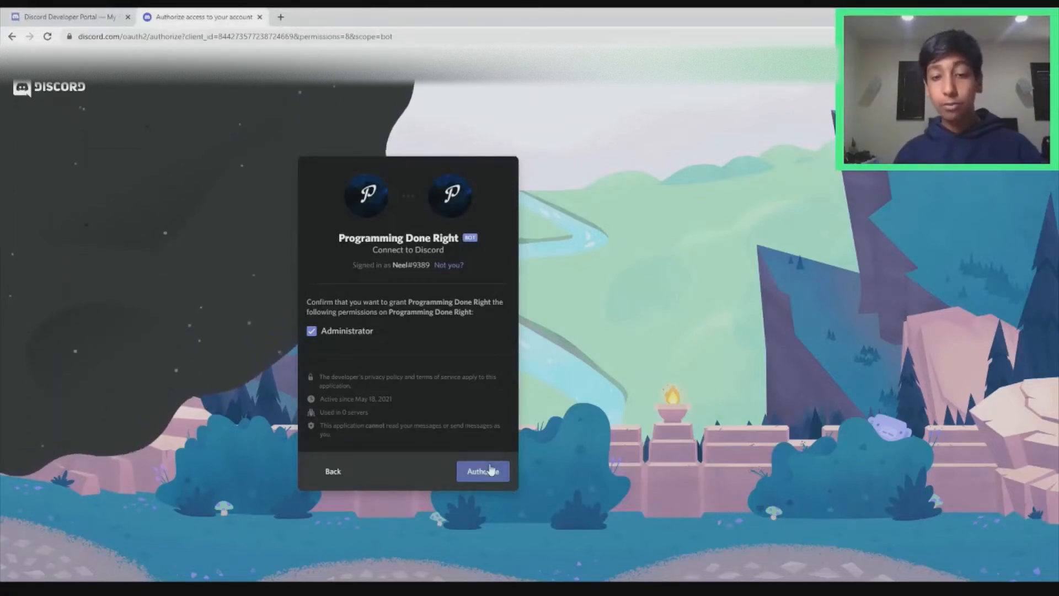
click(483, 471)
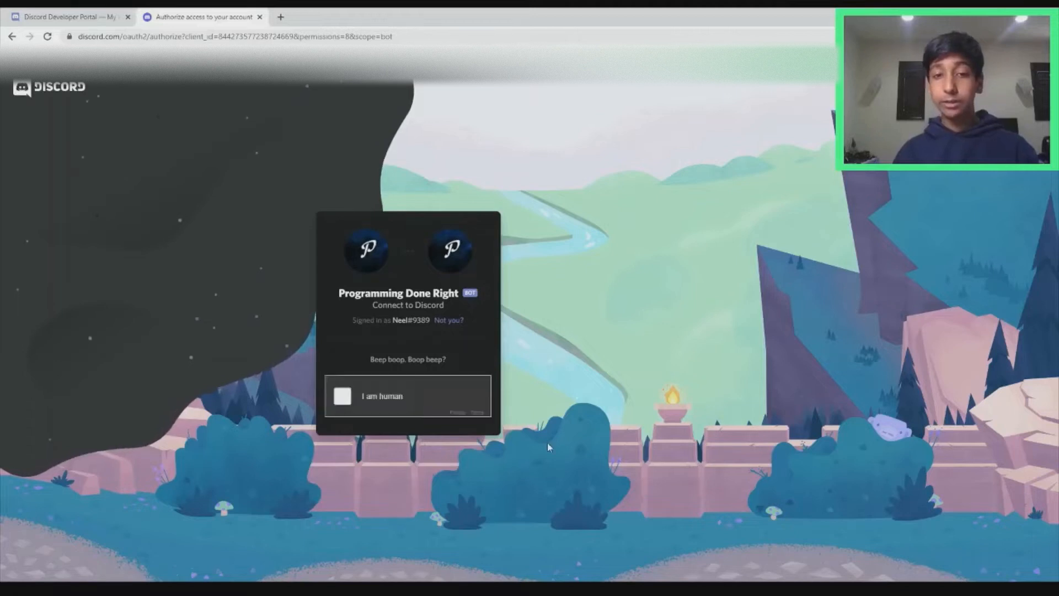
click(342, 396)
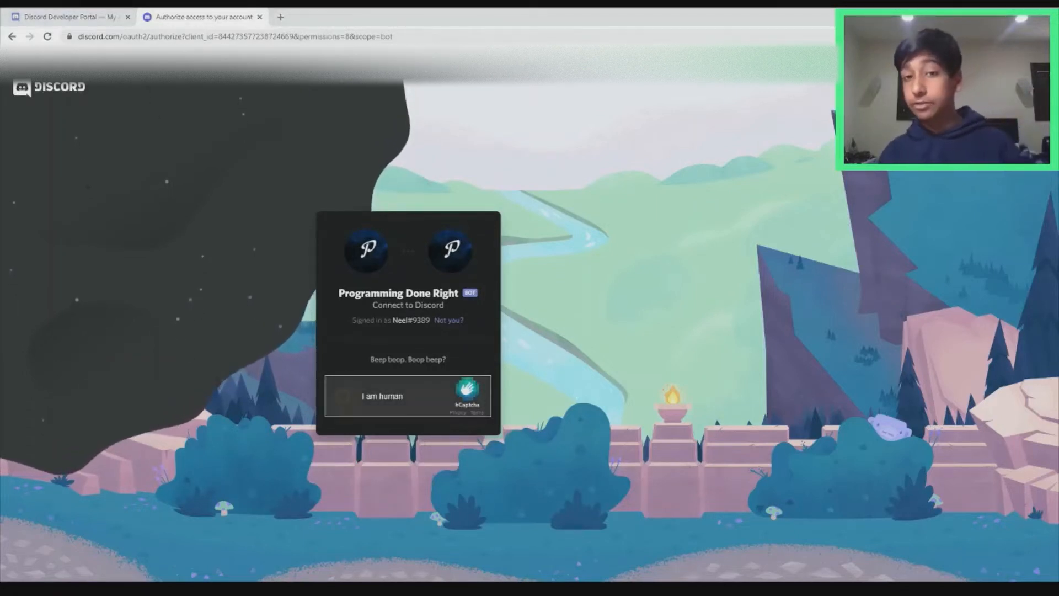
click(346, 396)
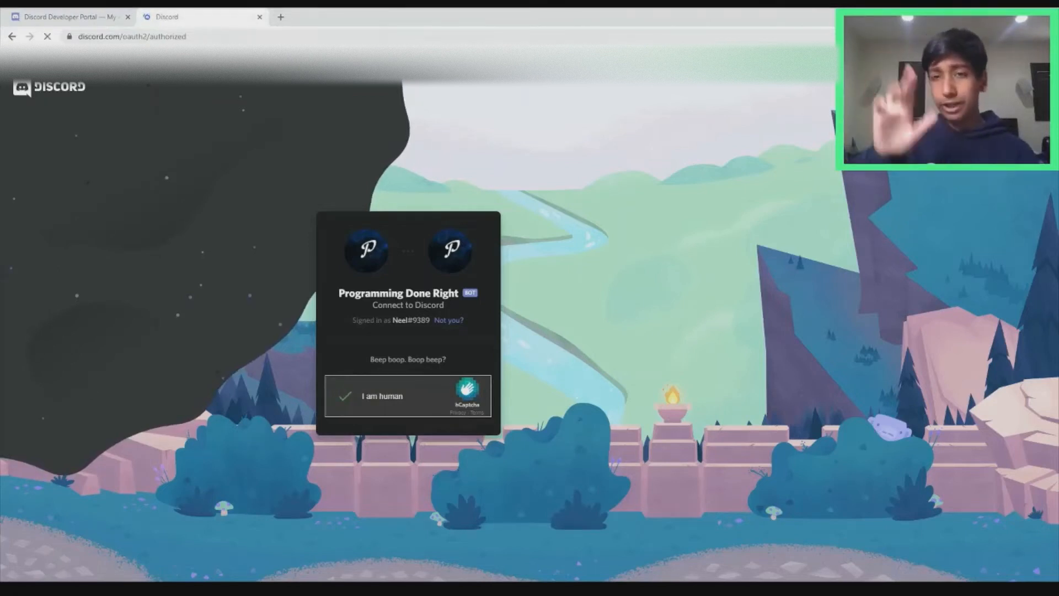
click(345, 396)
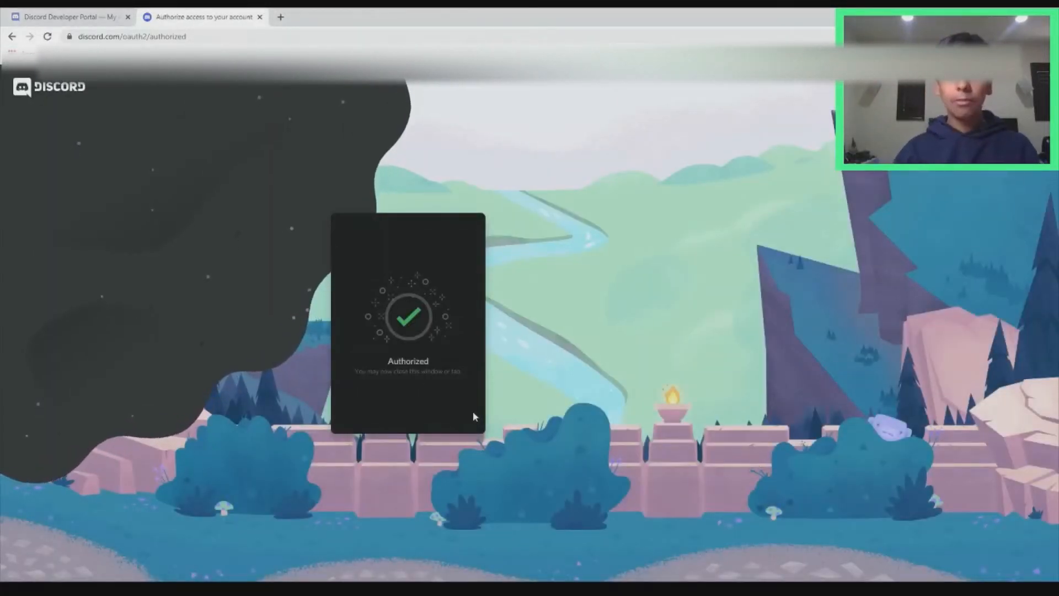
click(260, 17)
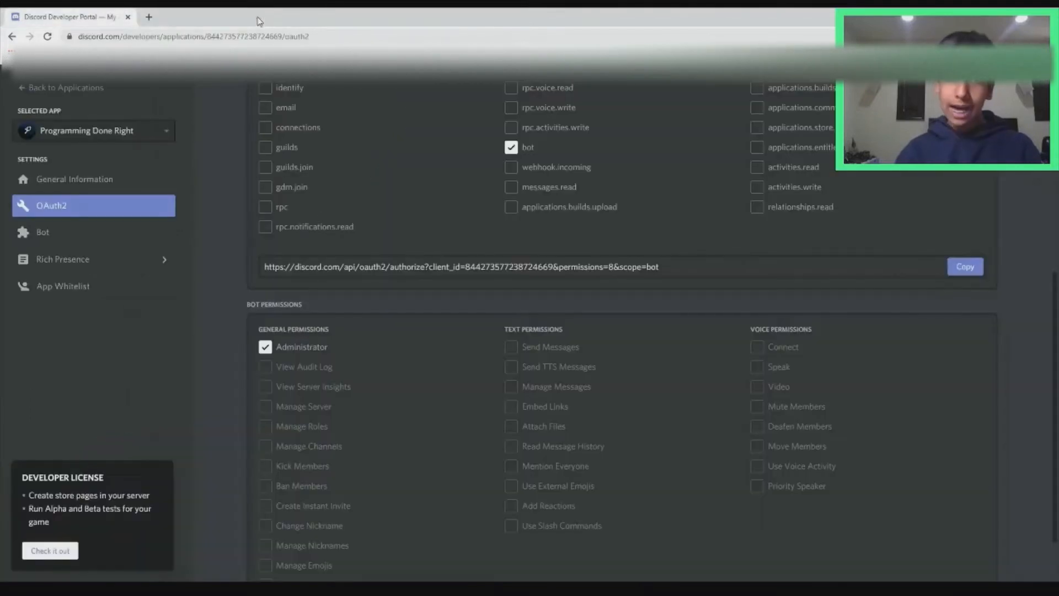
mouse_move(344, 202)
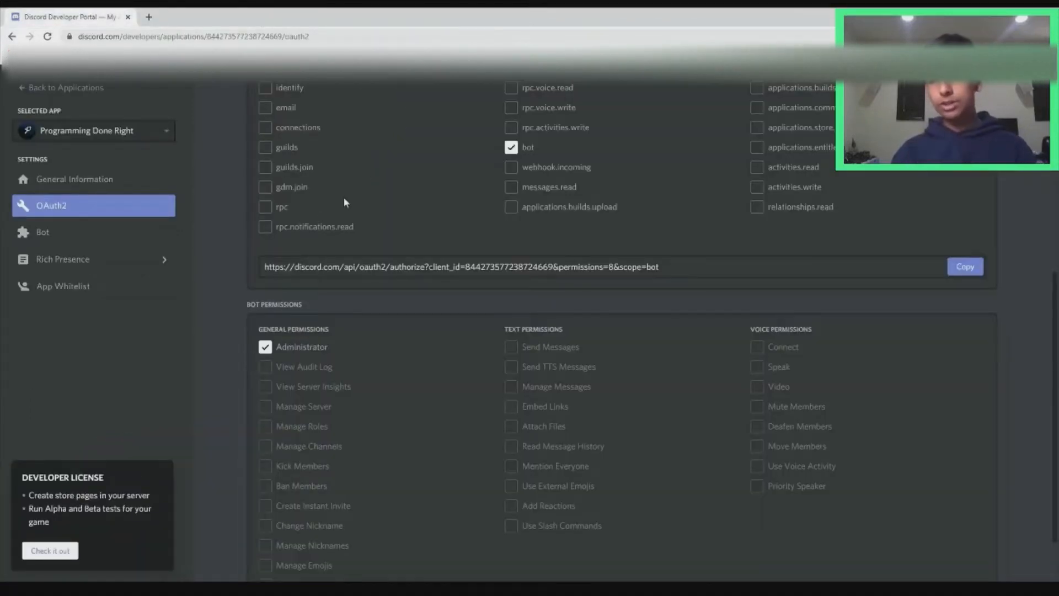
scroll(up, 3)
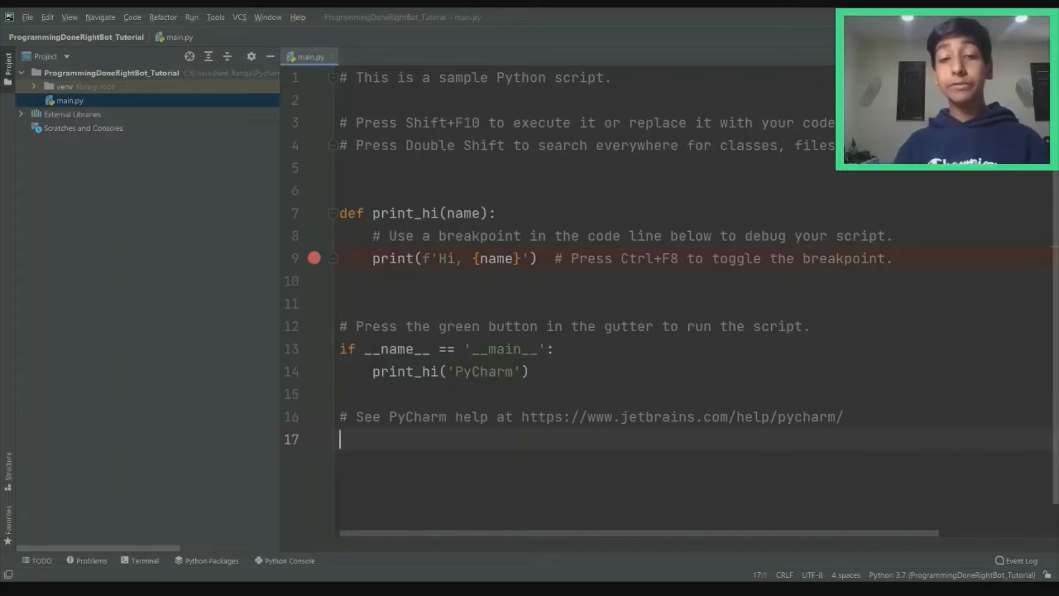
Clear all sample code from main.py, hide the Project panel, and bring up the Terminal
key(ctrl+a)
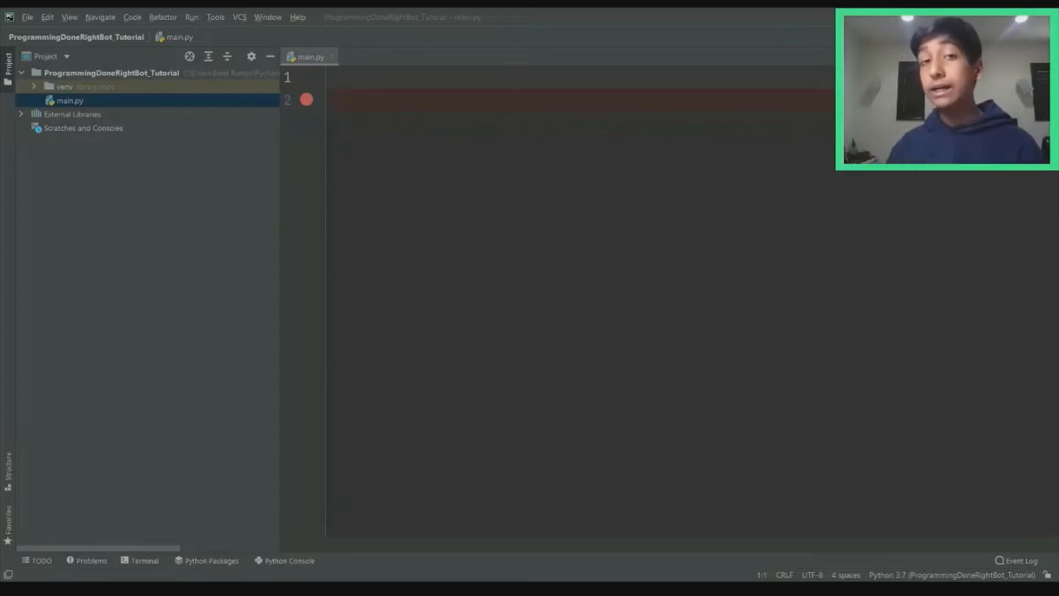
click(331, 78)
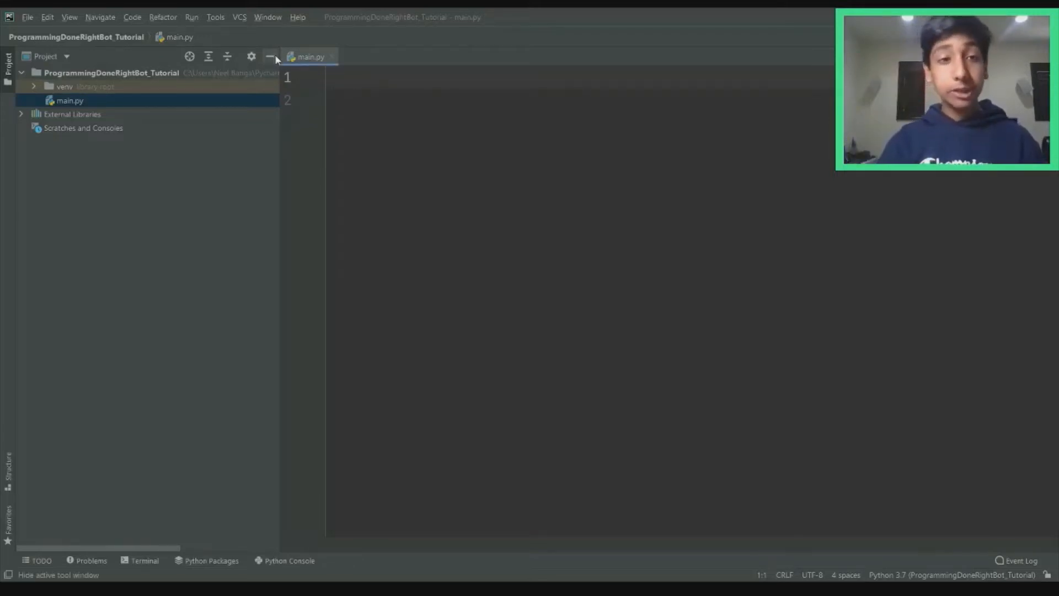
click(269, 56)
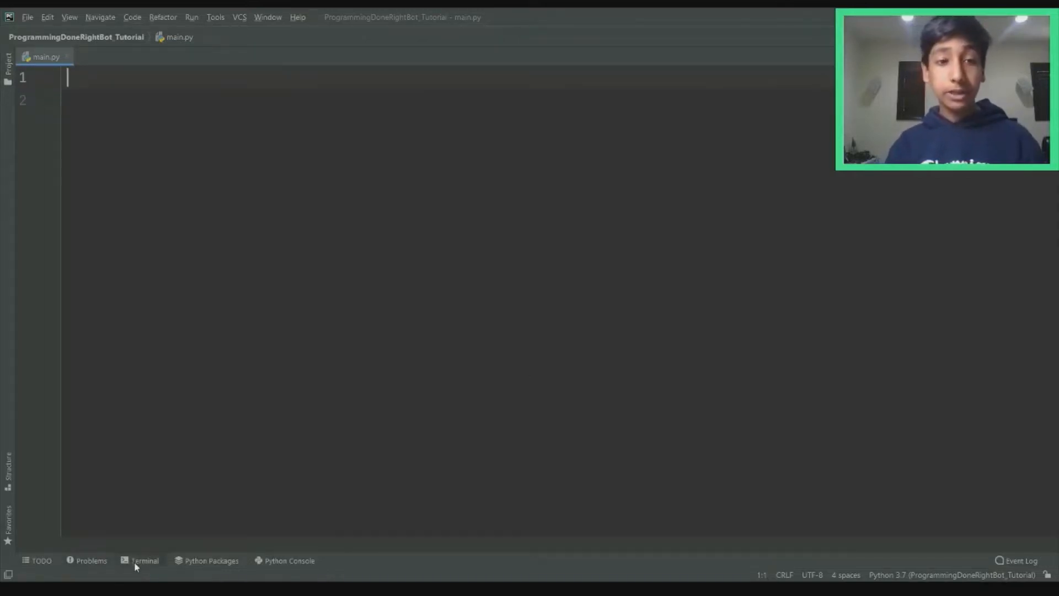
click(145, 560)
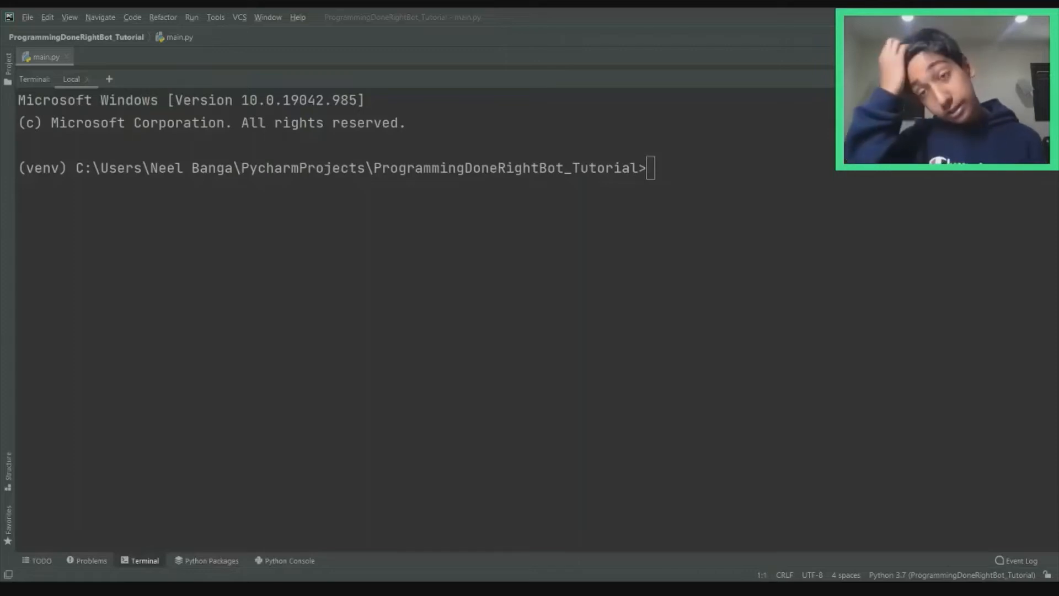
Run 'pip install discord' in the terminal to install discord.py into the venv
text(pi)
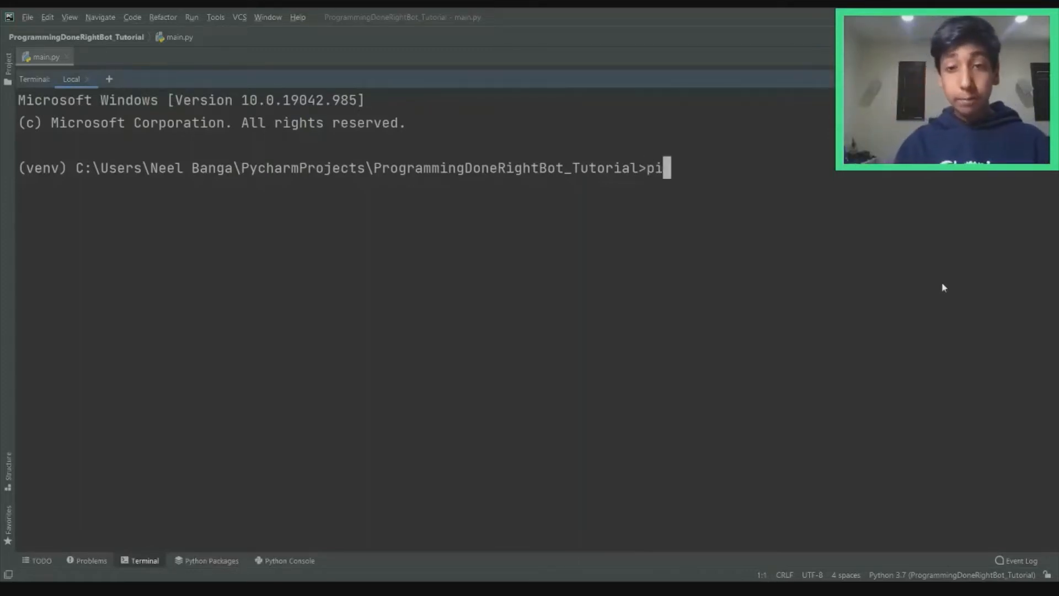
text(p install discord)
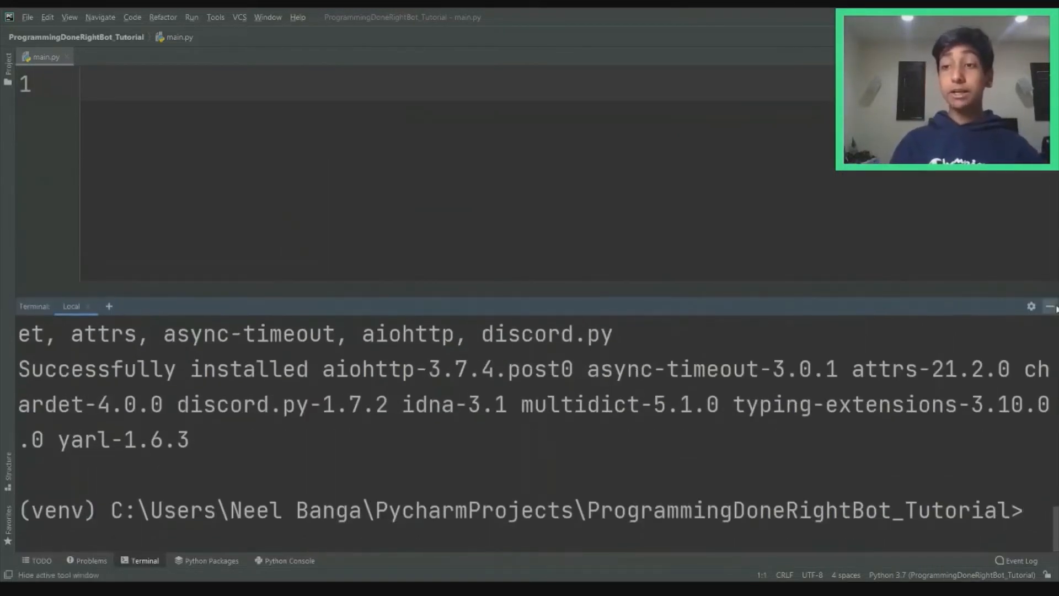
Hide the terminal and write 'import discord' and 'from discord.ext import commands' in main.py
click(1048, 305)
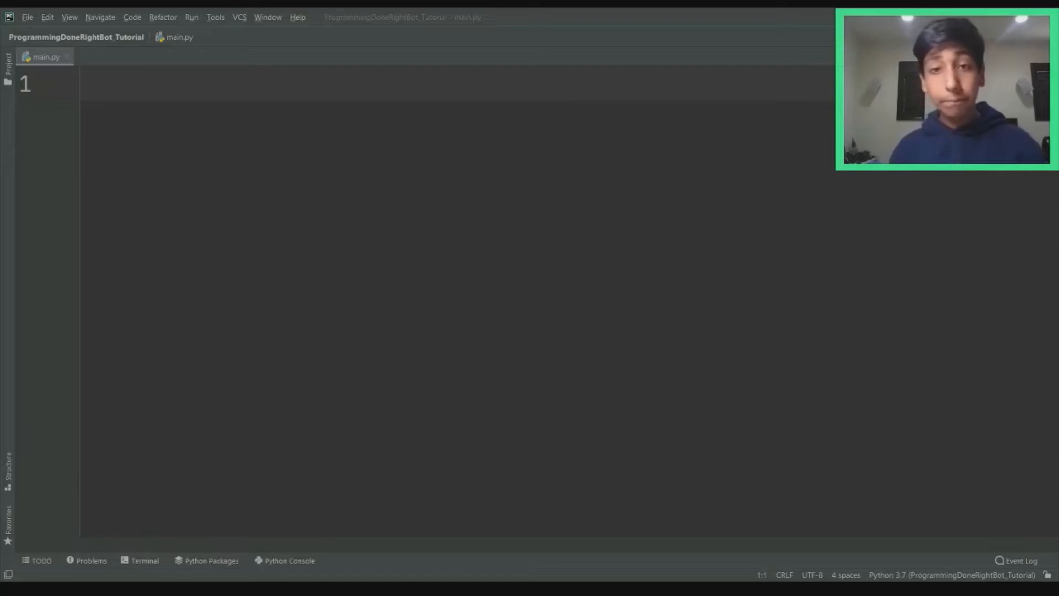
text(import discord)
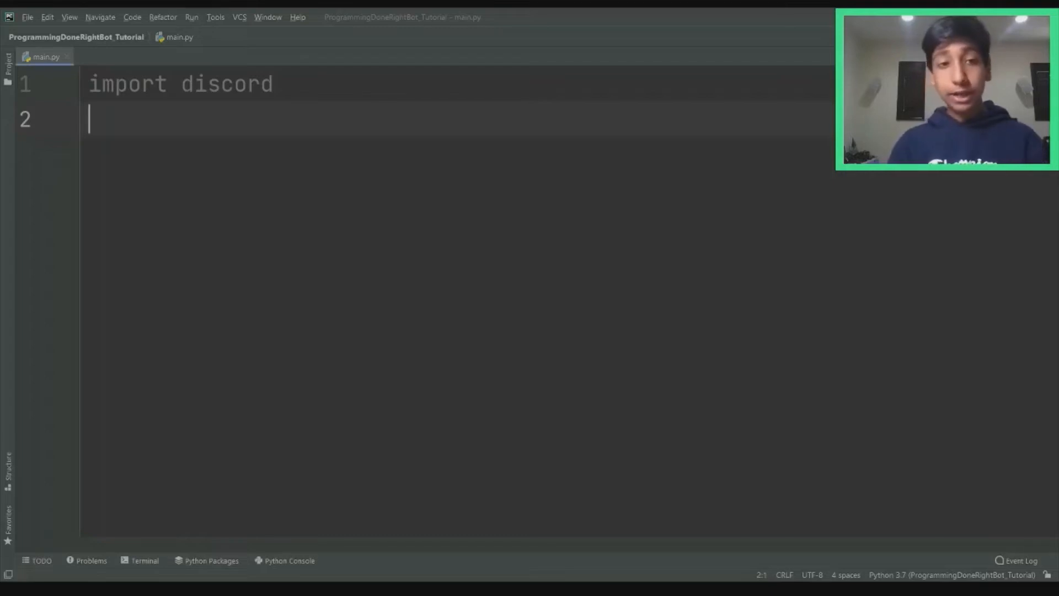
text(fro)
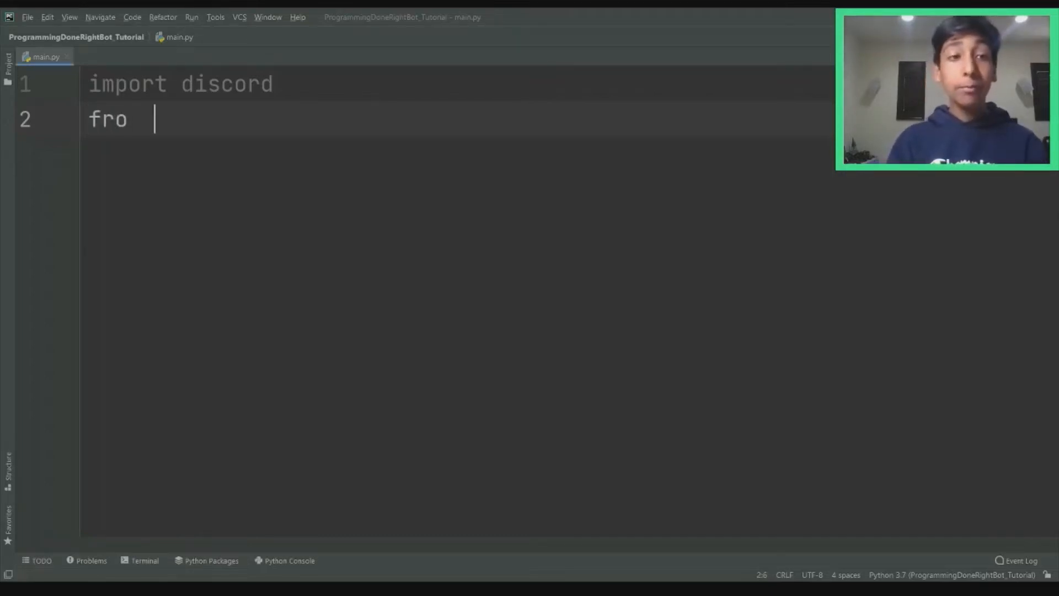
text(m)
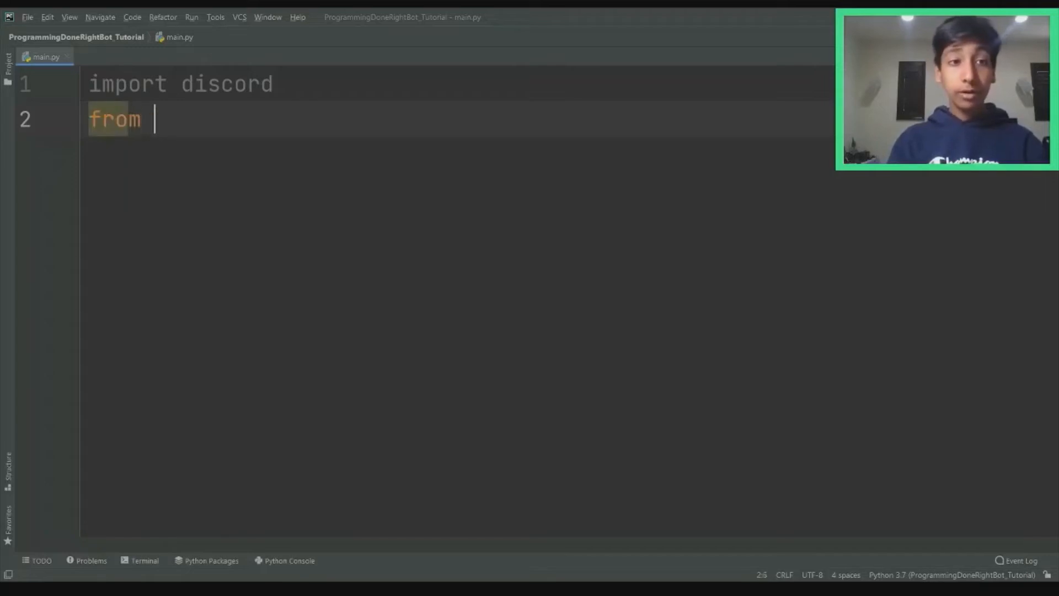
text(discord.ext)
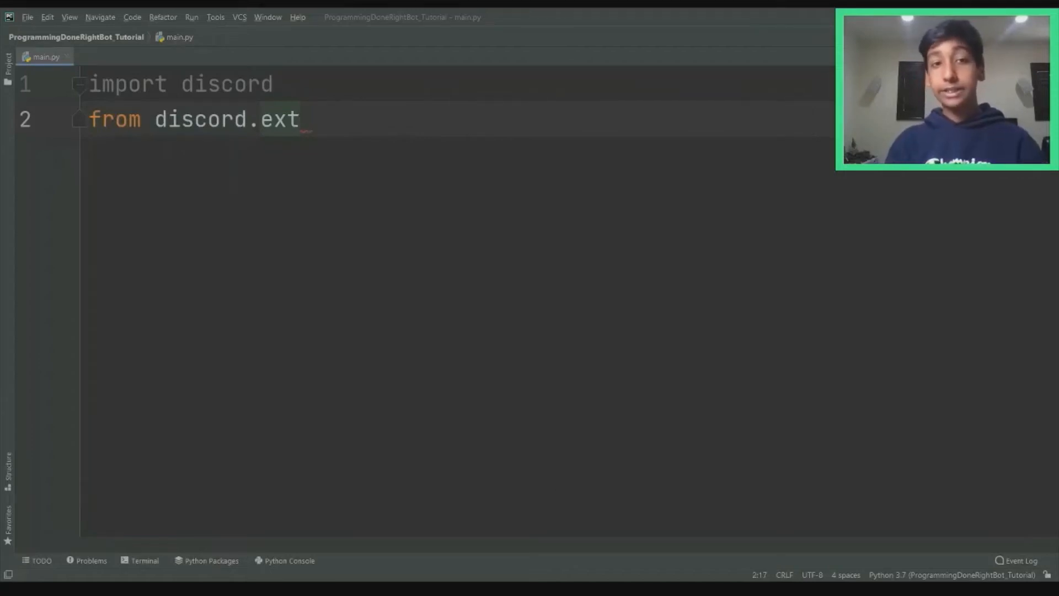
text(impo)
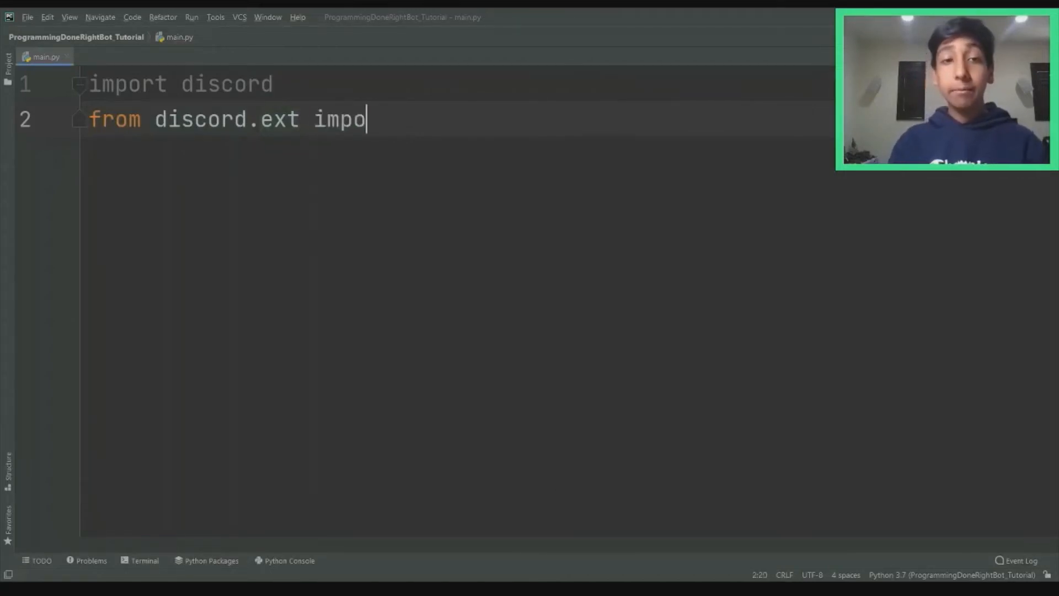
text(rt commands)
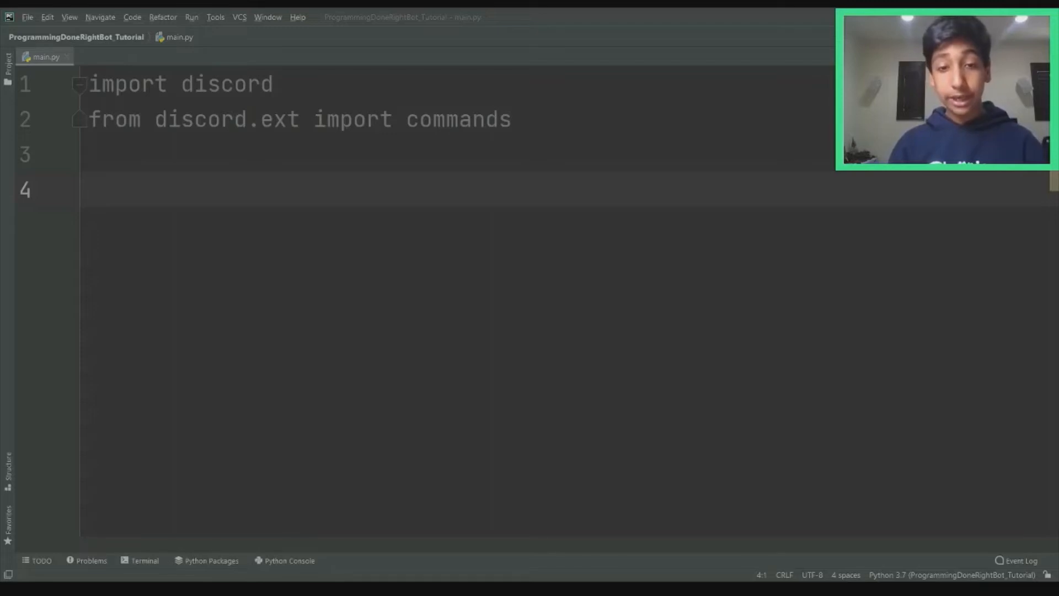
Write 'bot = commands.Bot(command_prefix = ">")' on line 4 of main.py
text(bot)
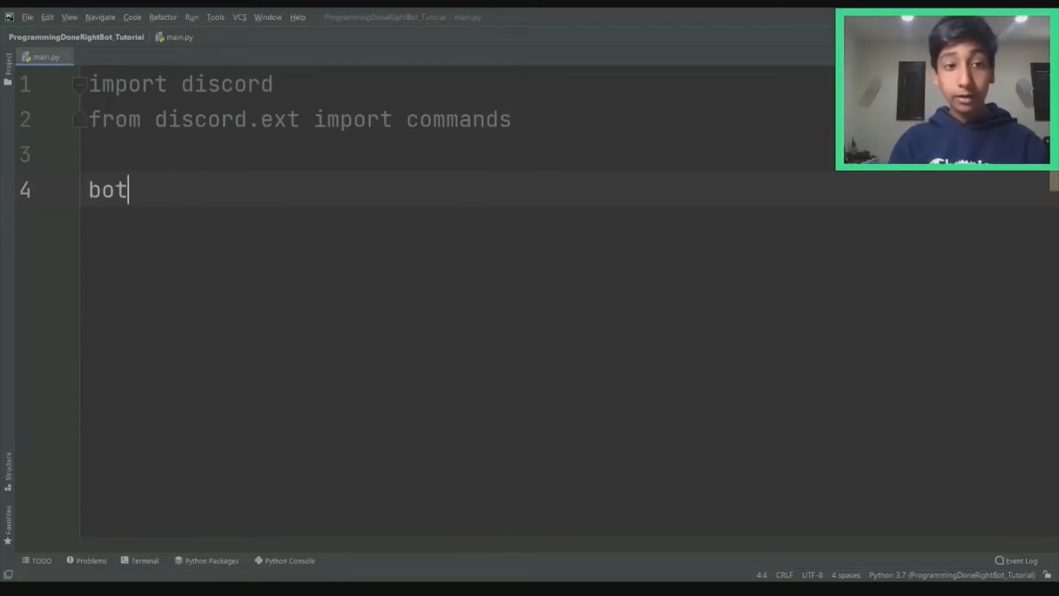
text(=)
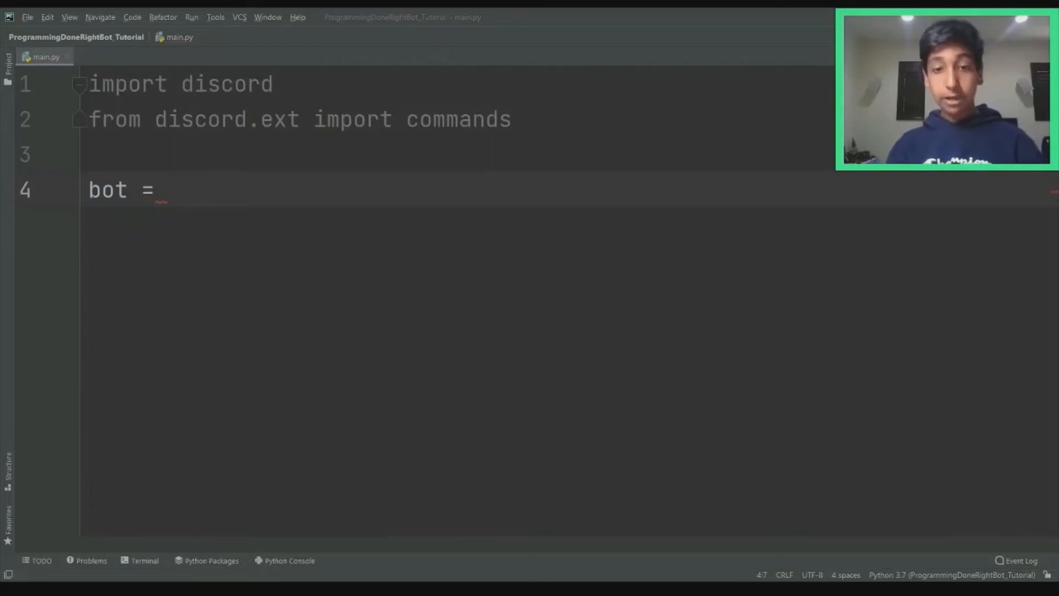
text(commands)
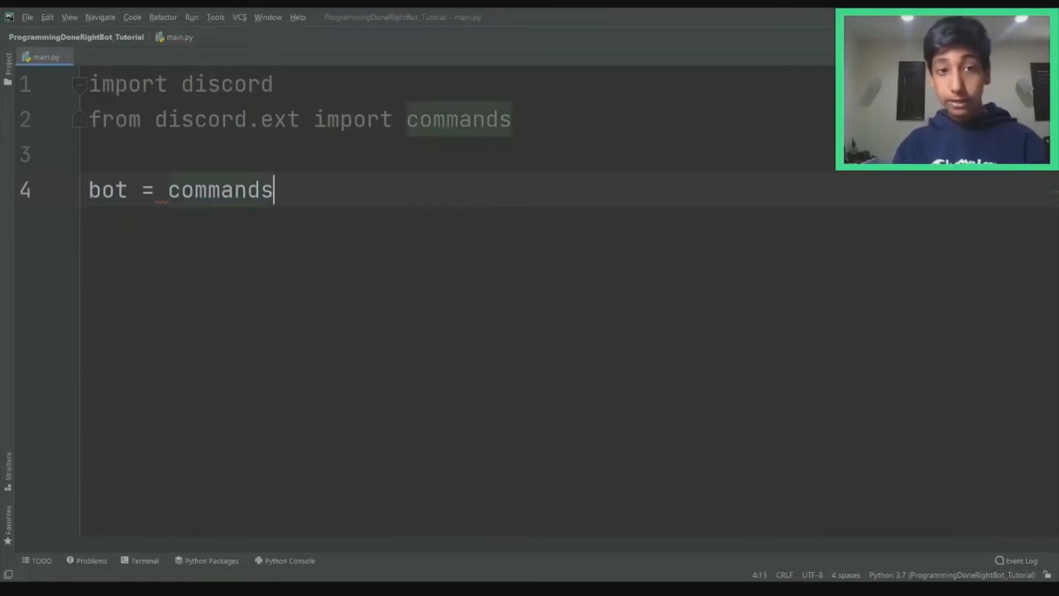
text(.Bot)
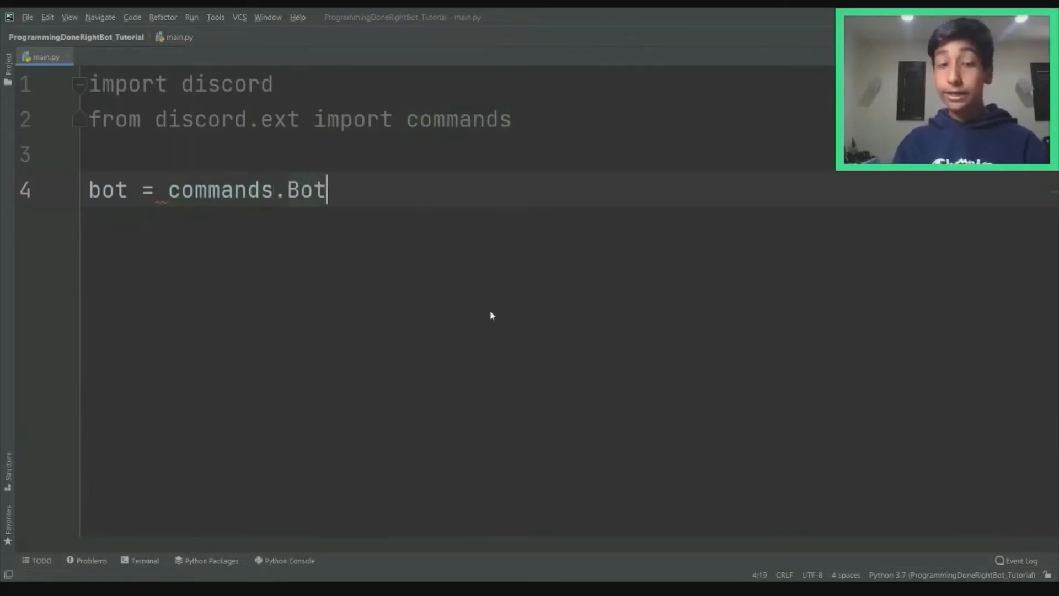
text(())
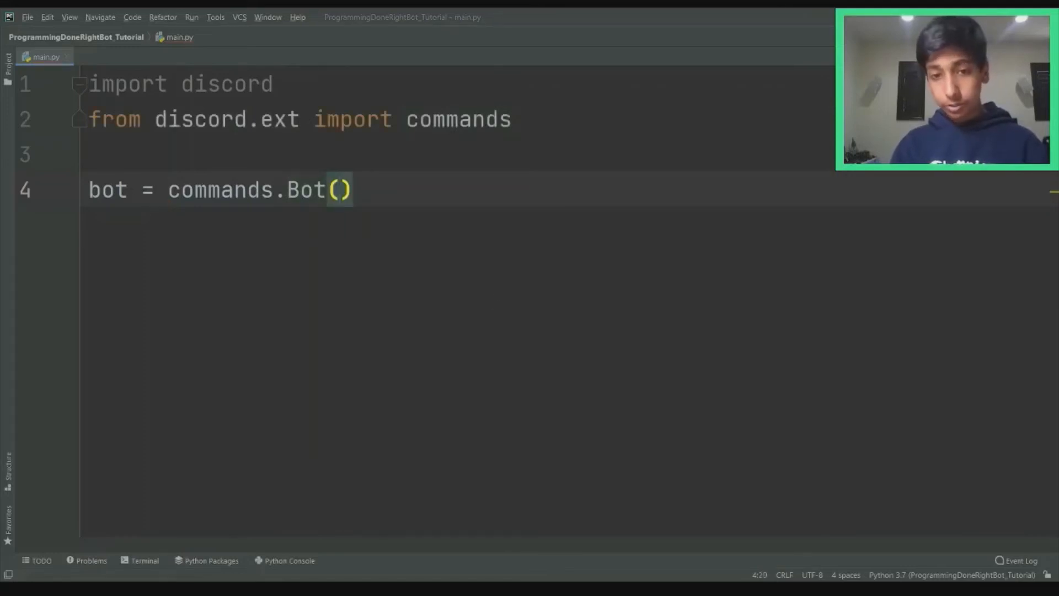
text(command)
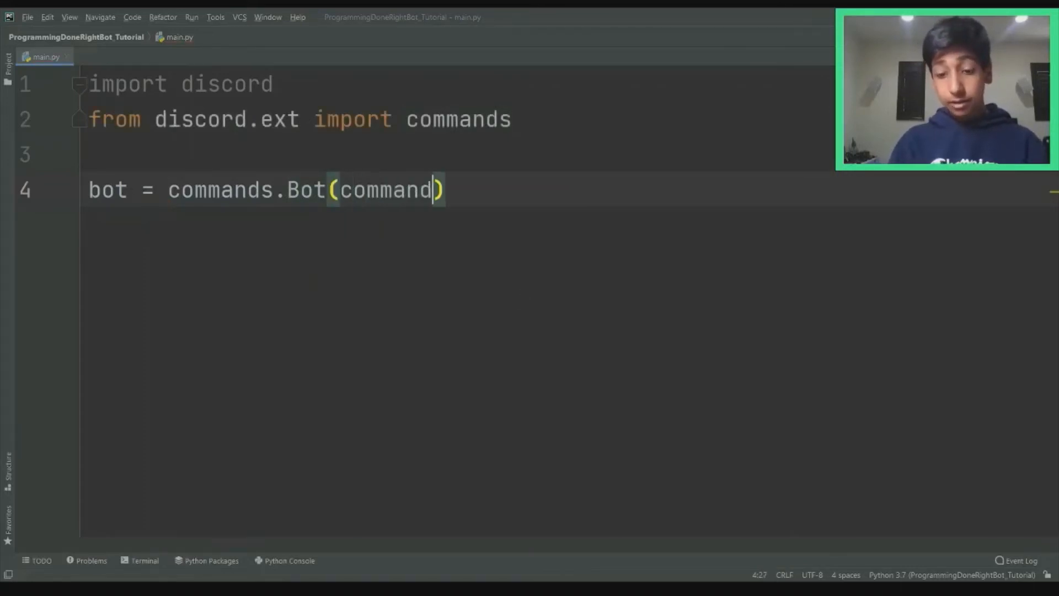
text(_prefix =)
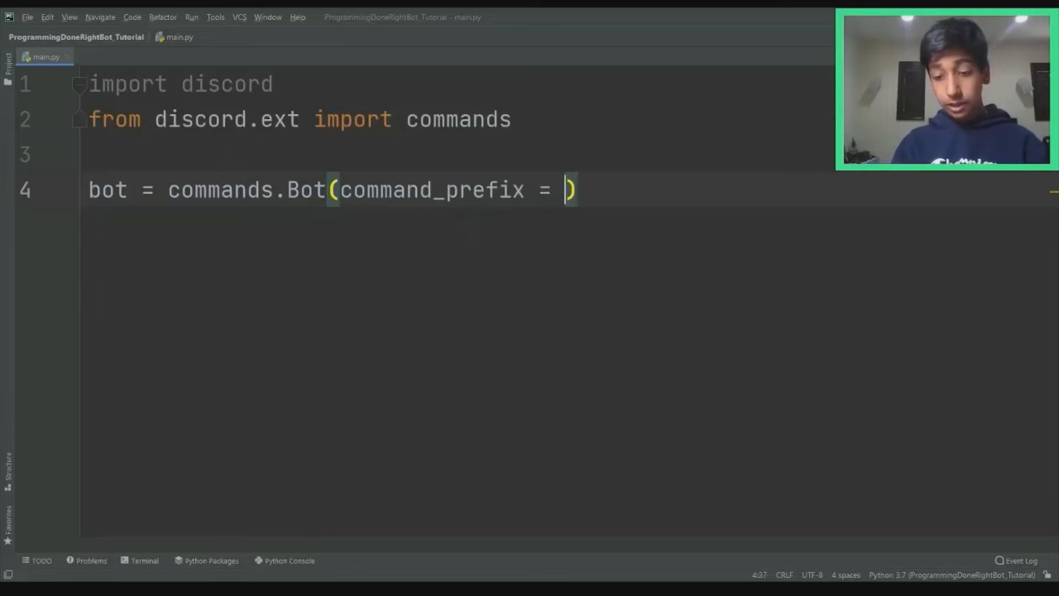
text("")
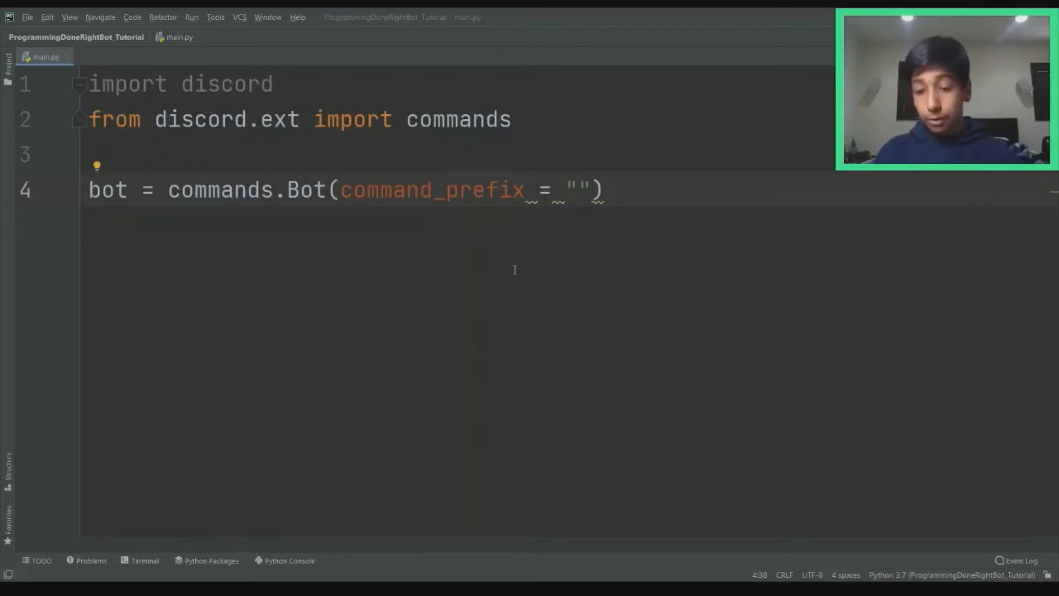
text(>)
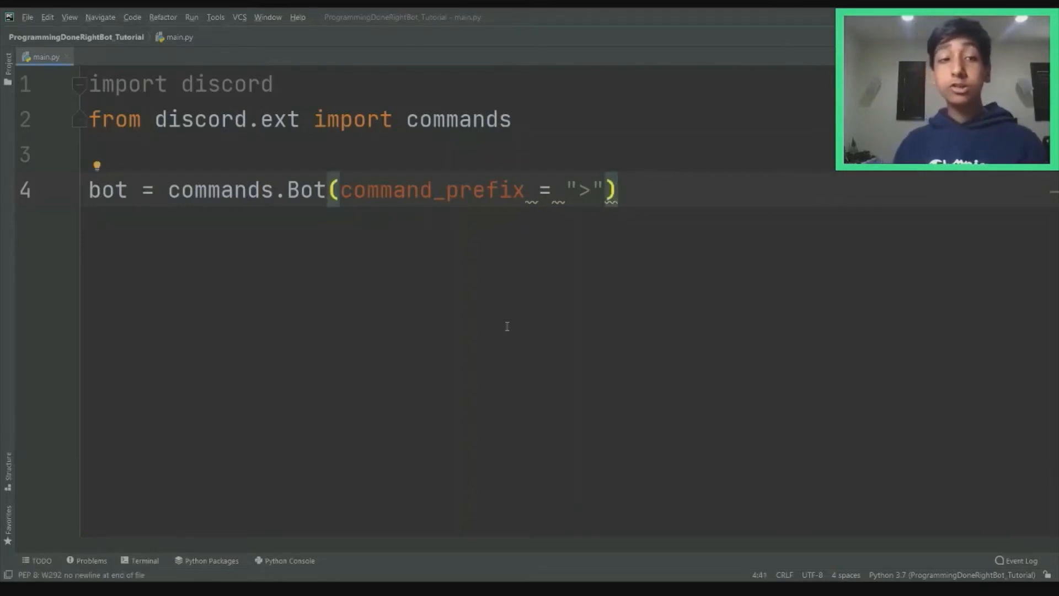
key(Enter)
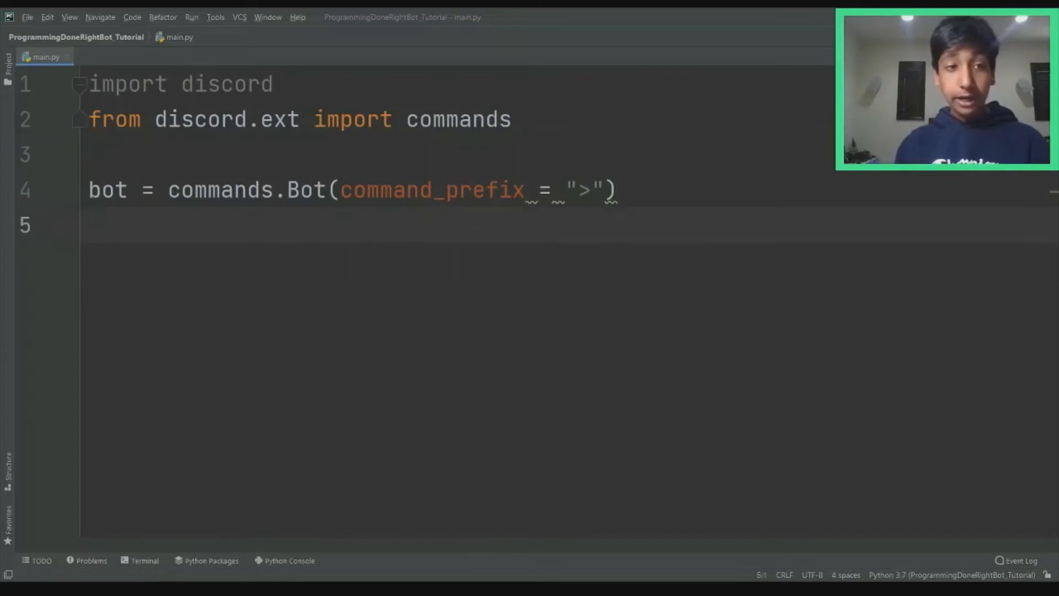
text(@bot.event)
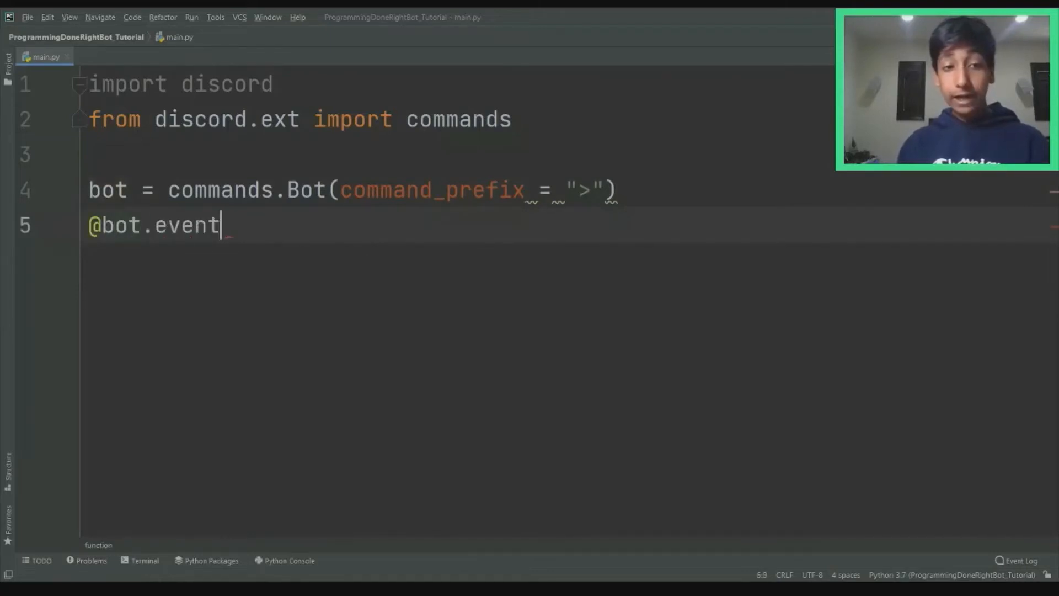
key(Return)
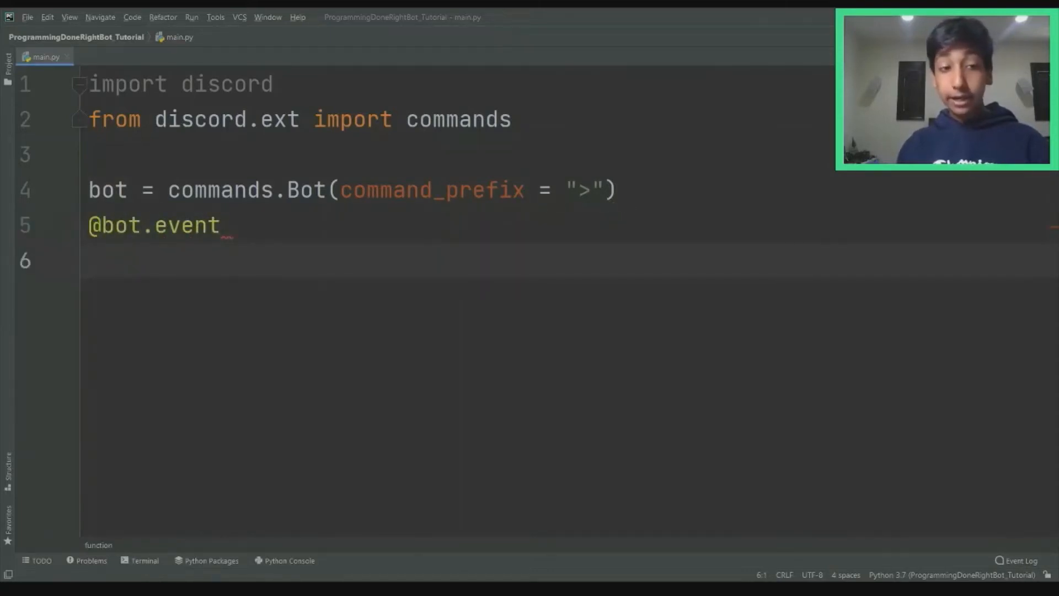
text(async def)
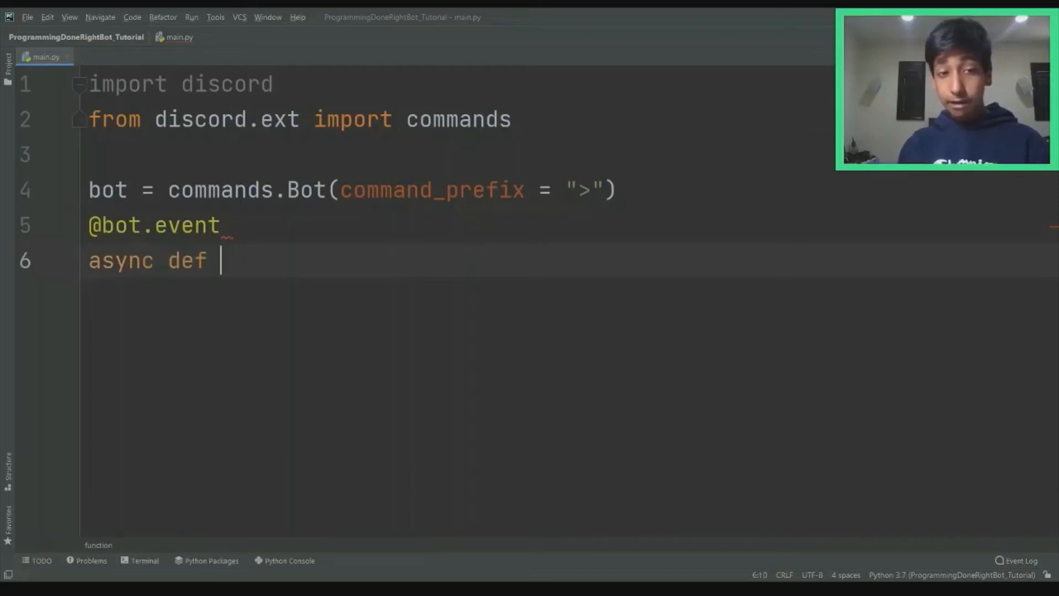
text(on_read)
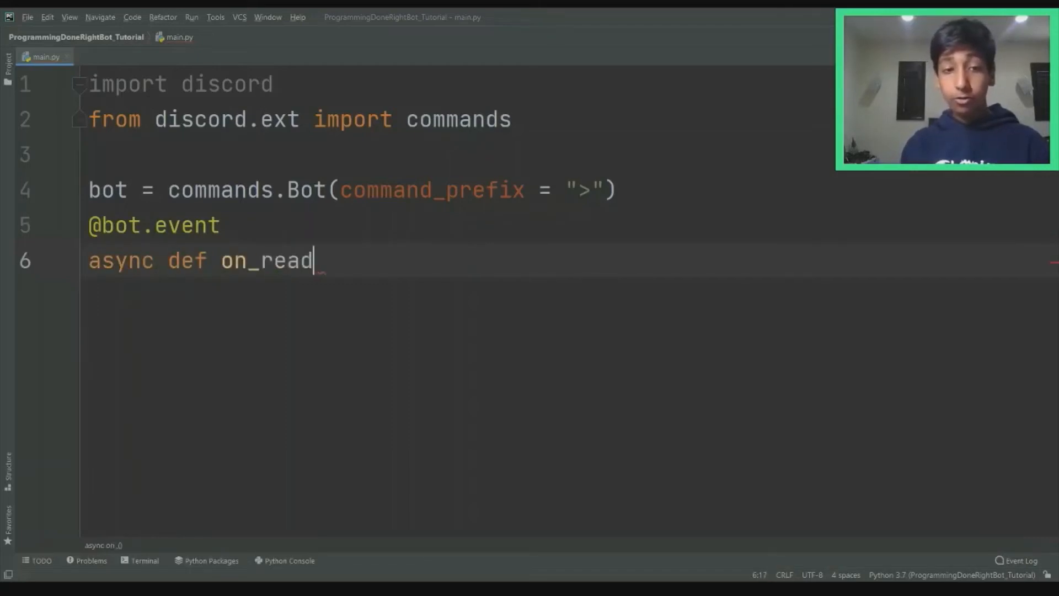
text(y())
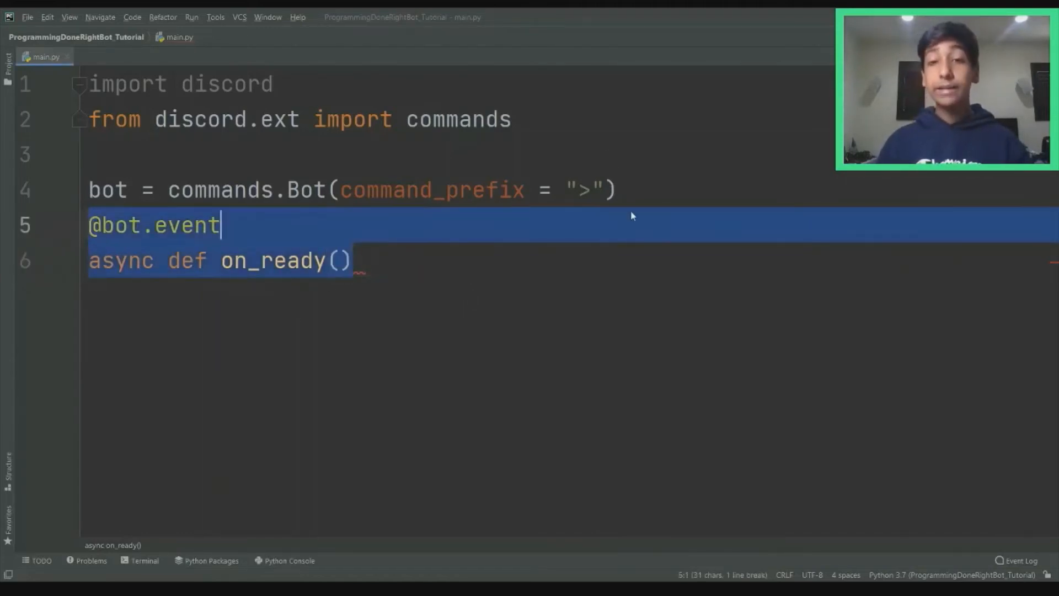
key(Enter)
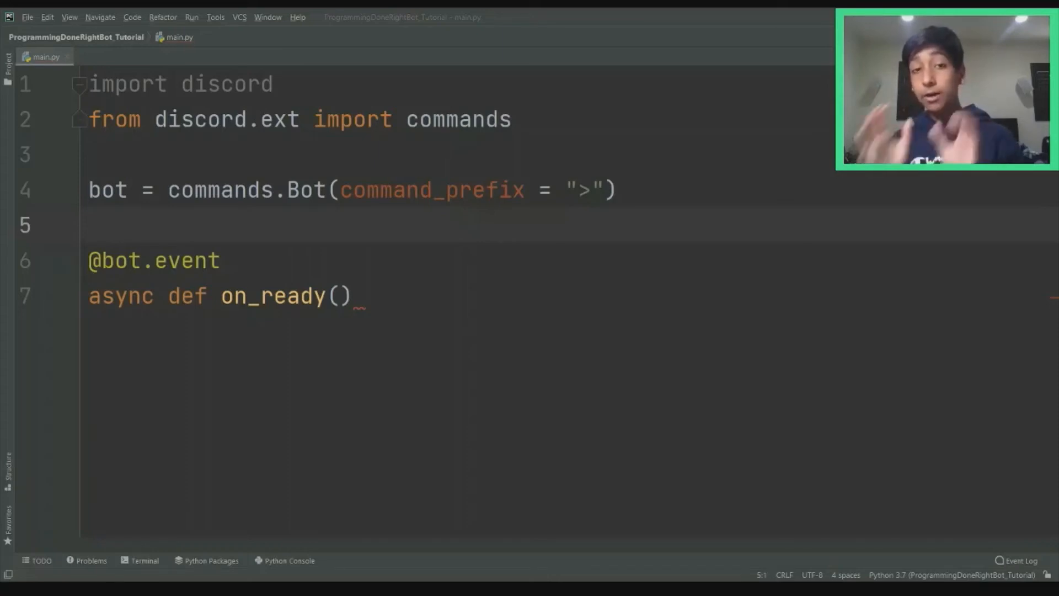
Finish on_ready with a colon and a body of print("Bot is ready")
click(354, 296)
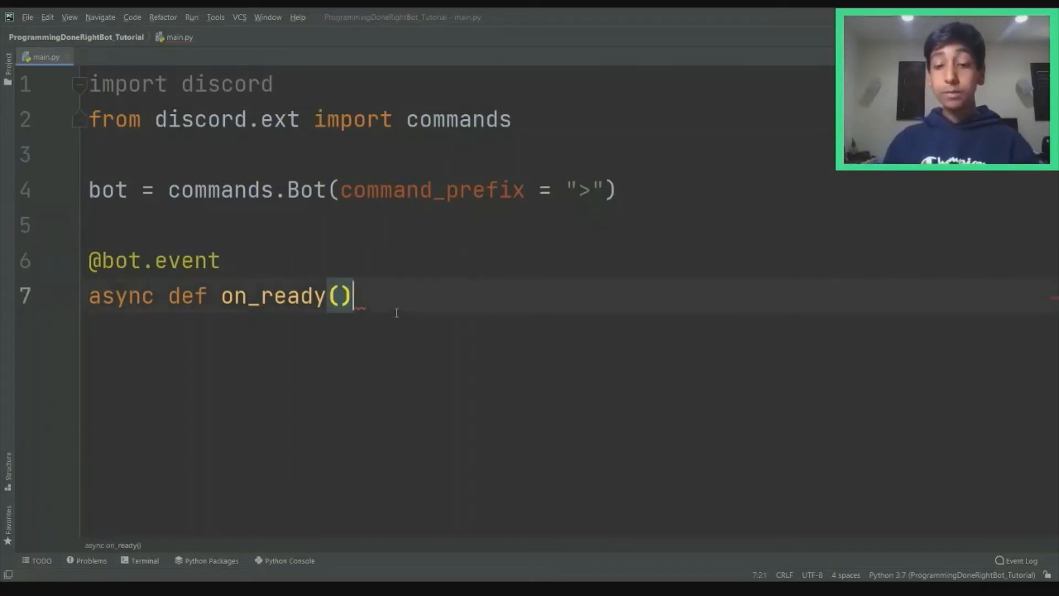
text(:)
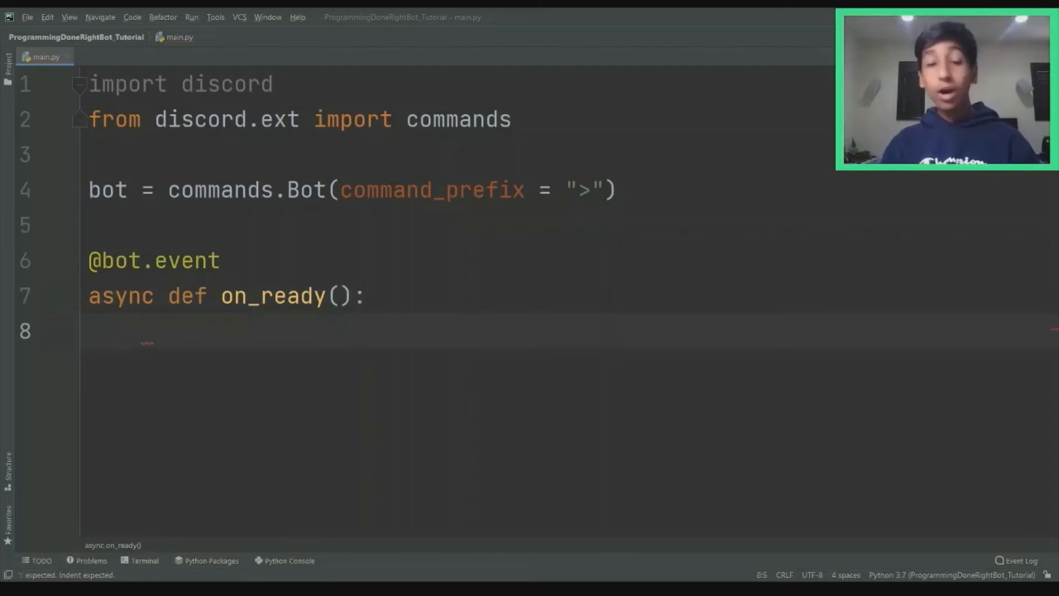
text(print(")
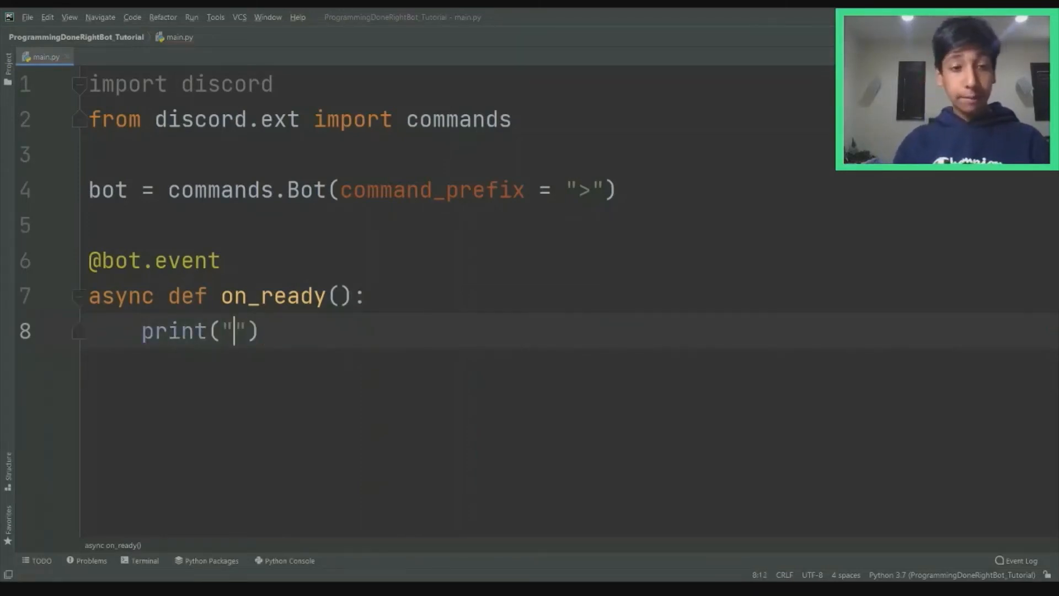
text(Bot is ready)
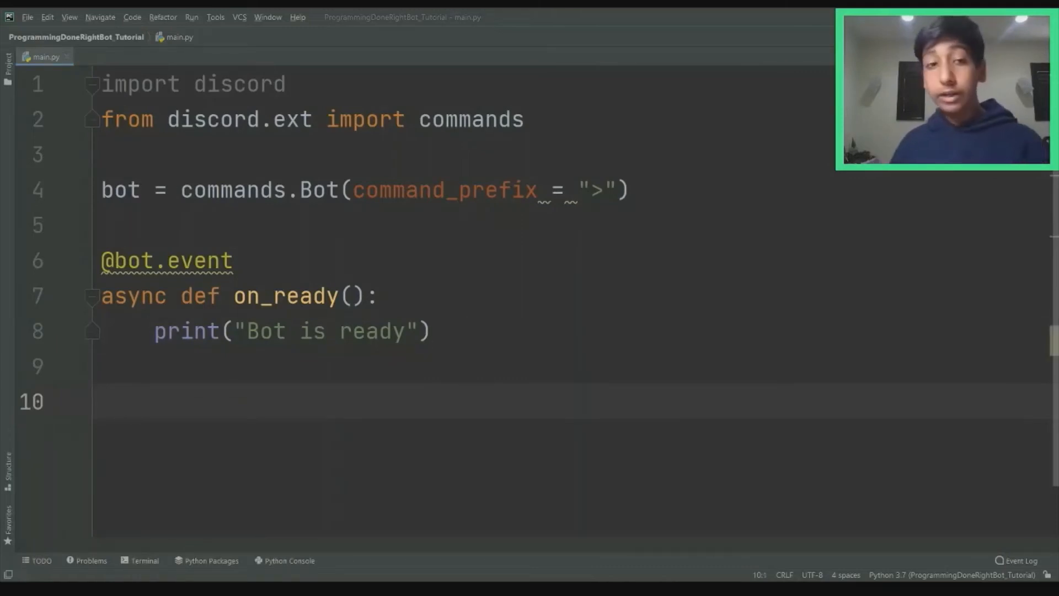
Add 'bot.run("")' at the end of main.py to hold the bot token
text(bot.run)
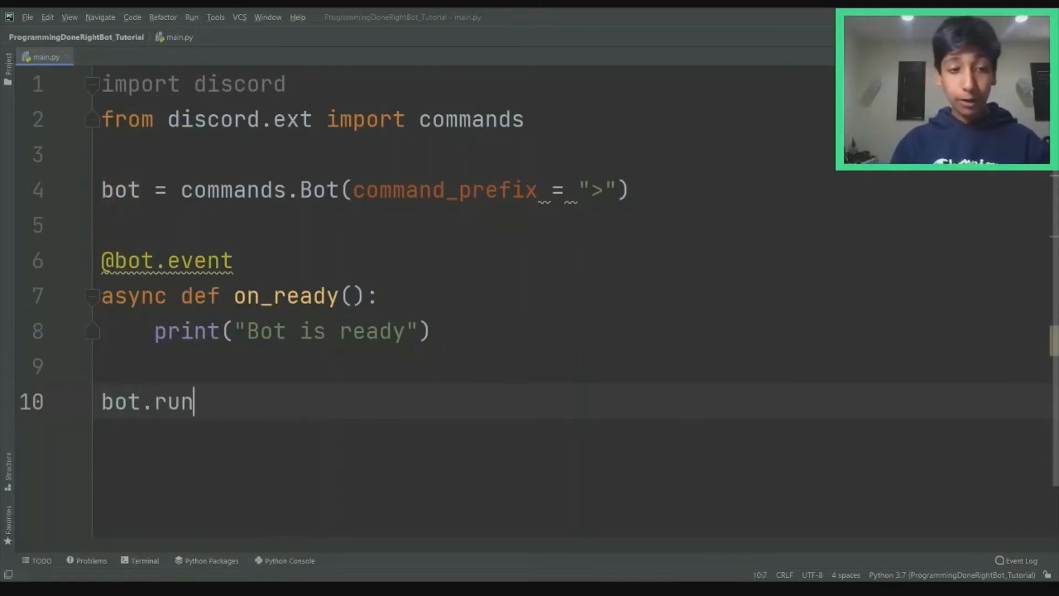
text((""))
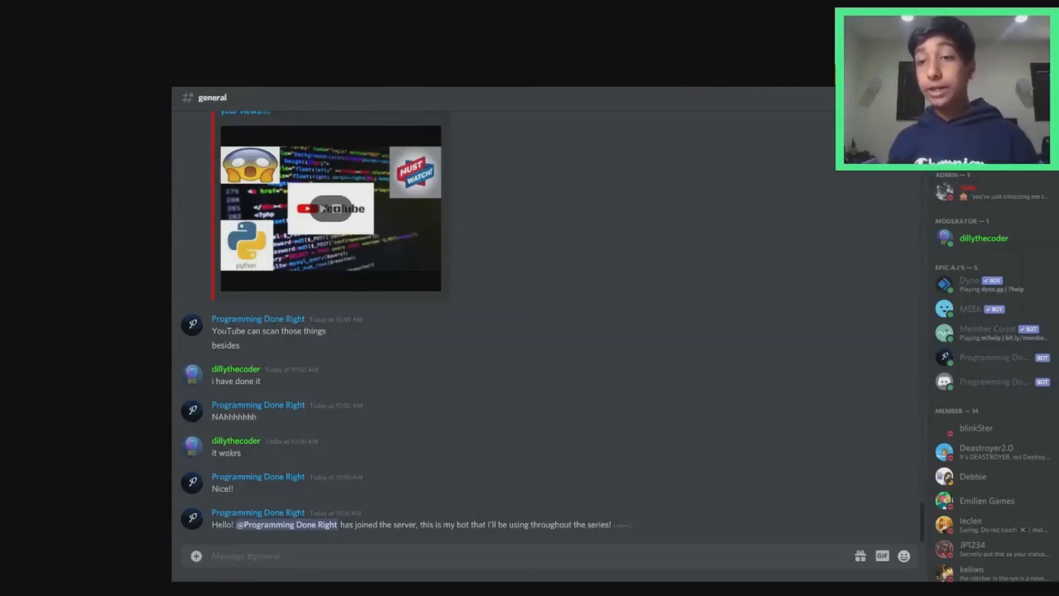
Check the bot profiles under Epic A.I's, confirming Programming Done Right #9059 is online with its roles
scroll(down, 3)
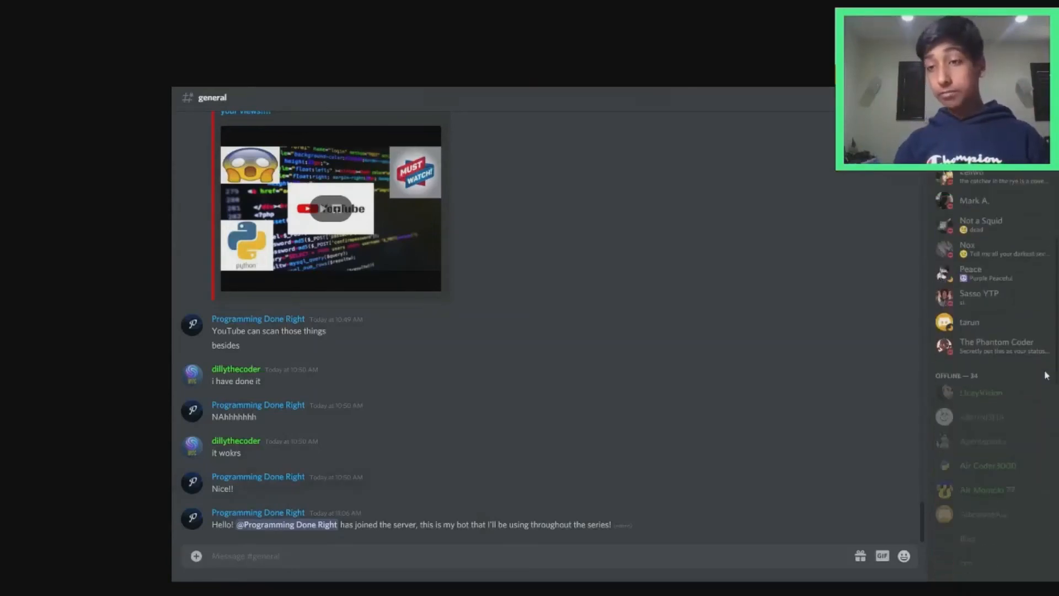
scroll(up, 3)
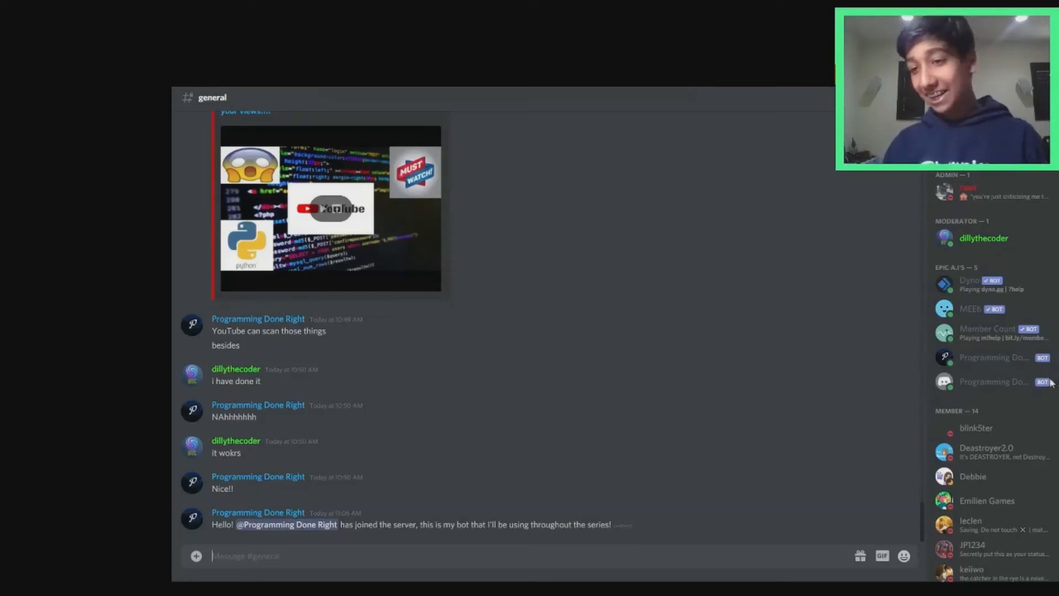
click(994, 381)
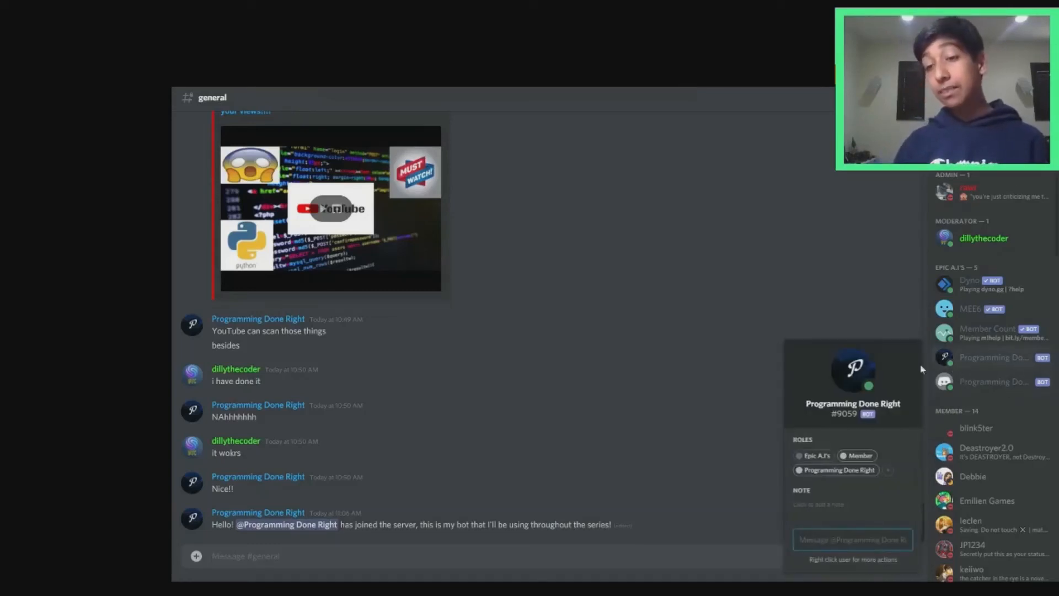
mouse_move(946, 384)
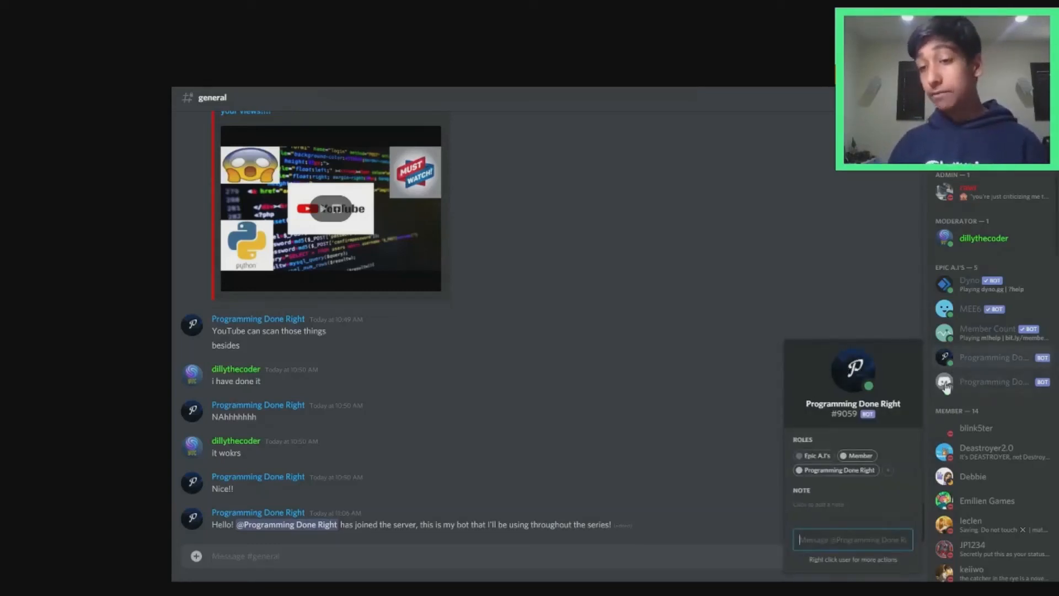
click(945, 381)
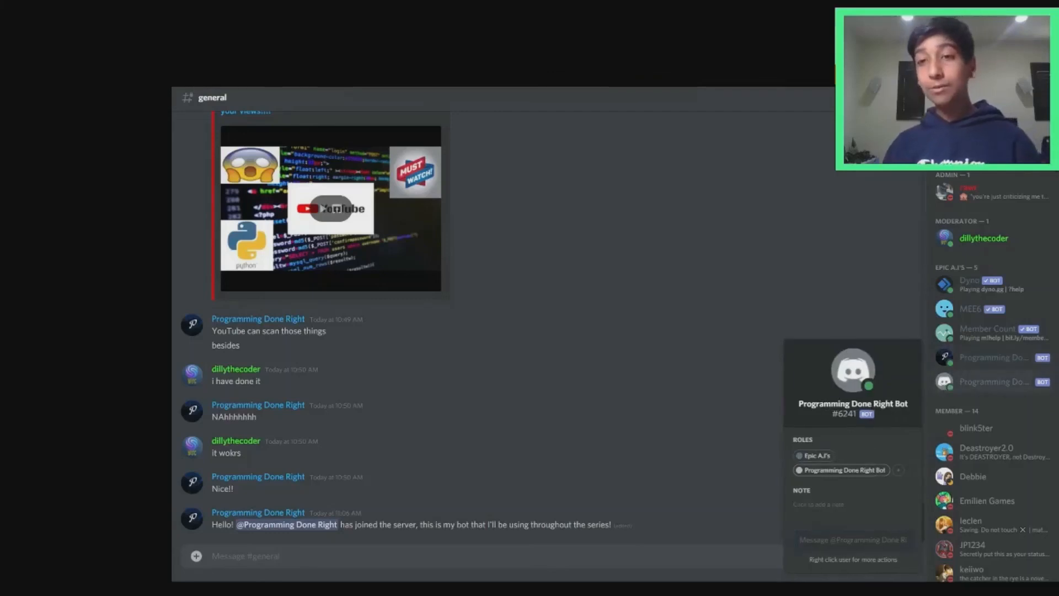
mouse_move(951, 365)
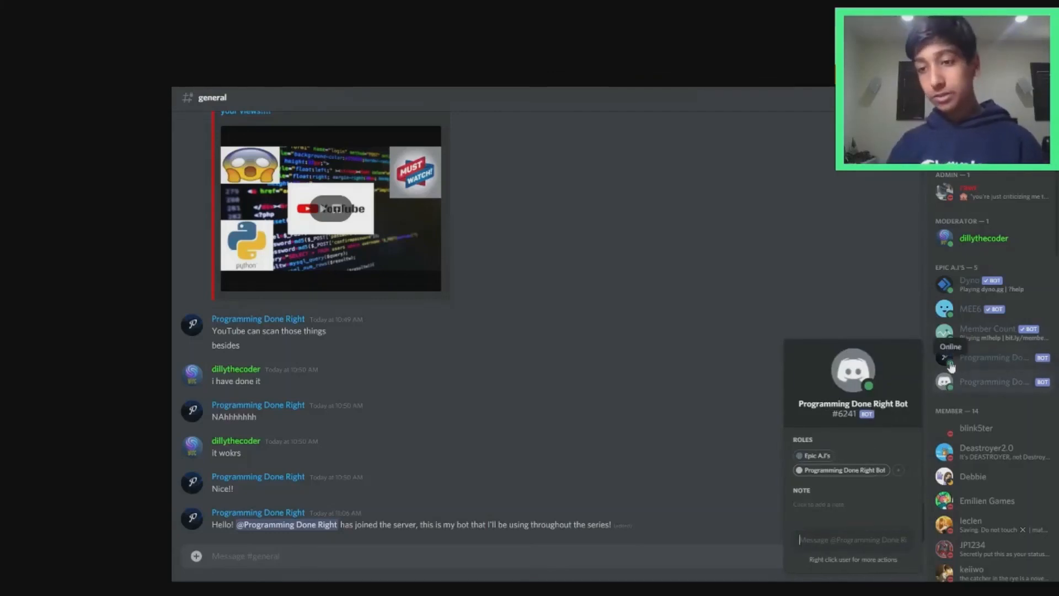
click(993, 357)
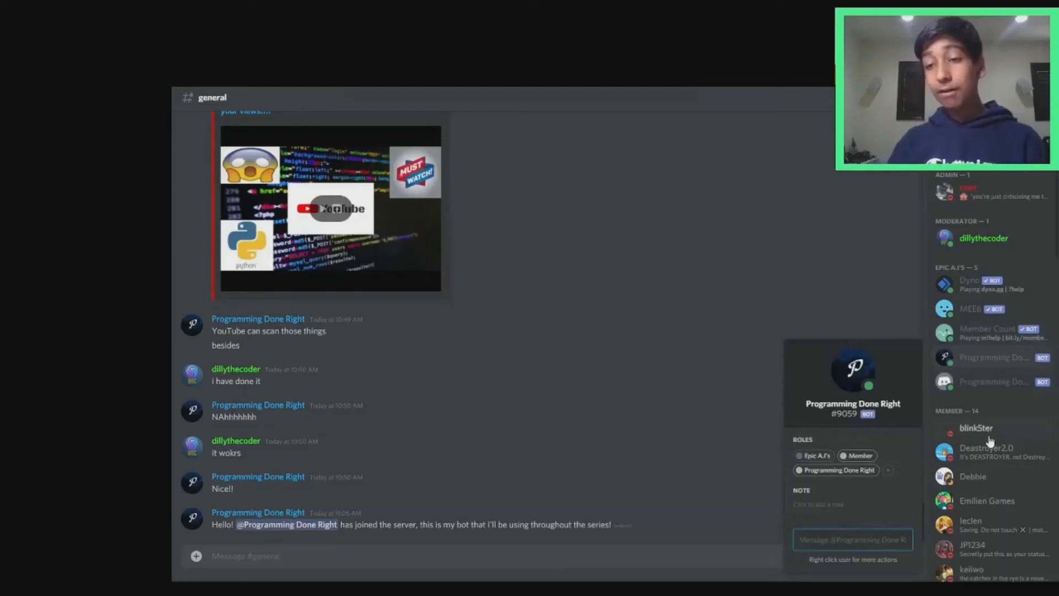